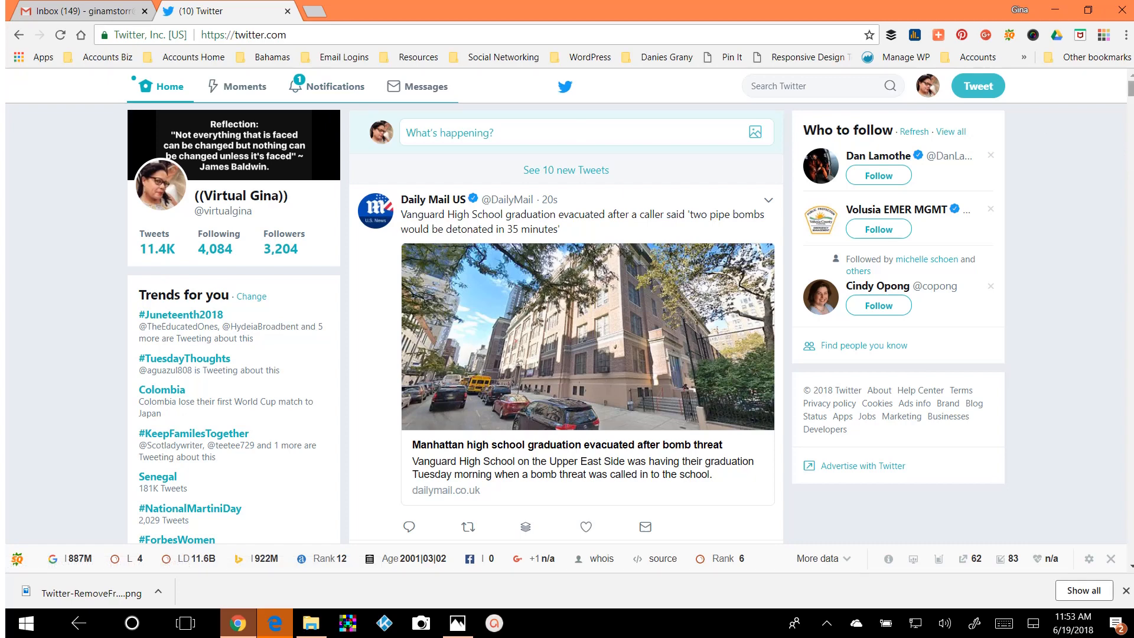
pyautogui.moveTo(207, 229)
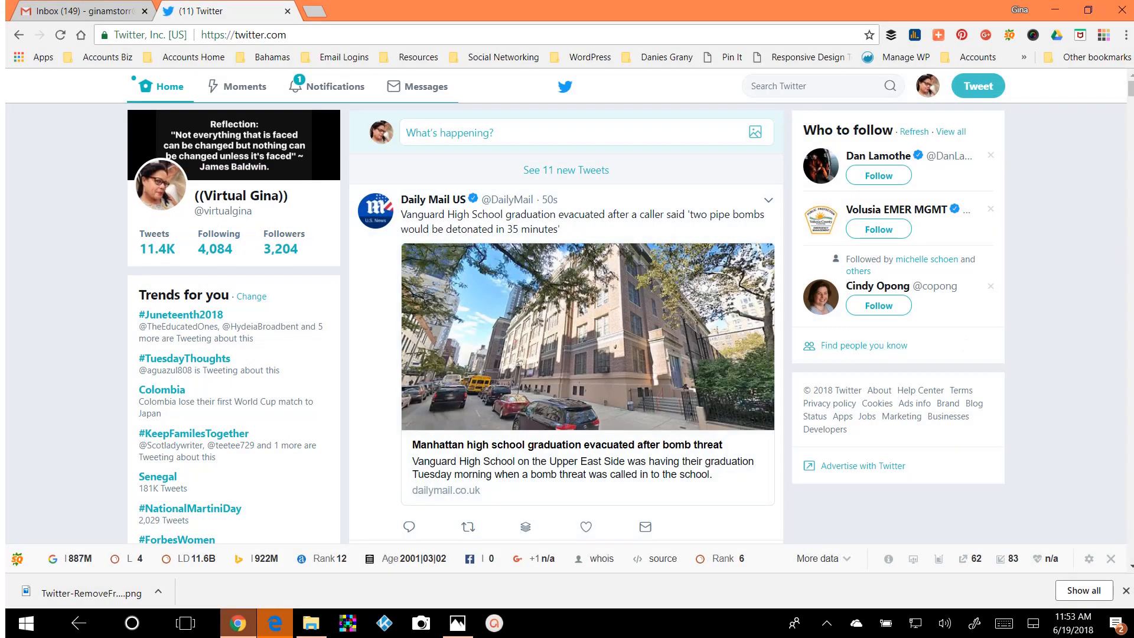
pyautogui.moveTo(1098, 222)
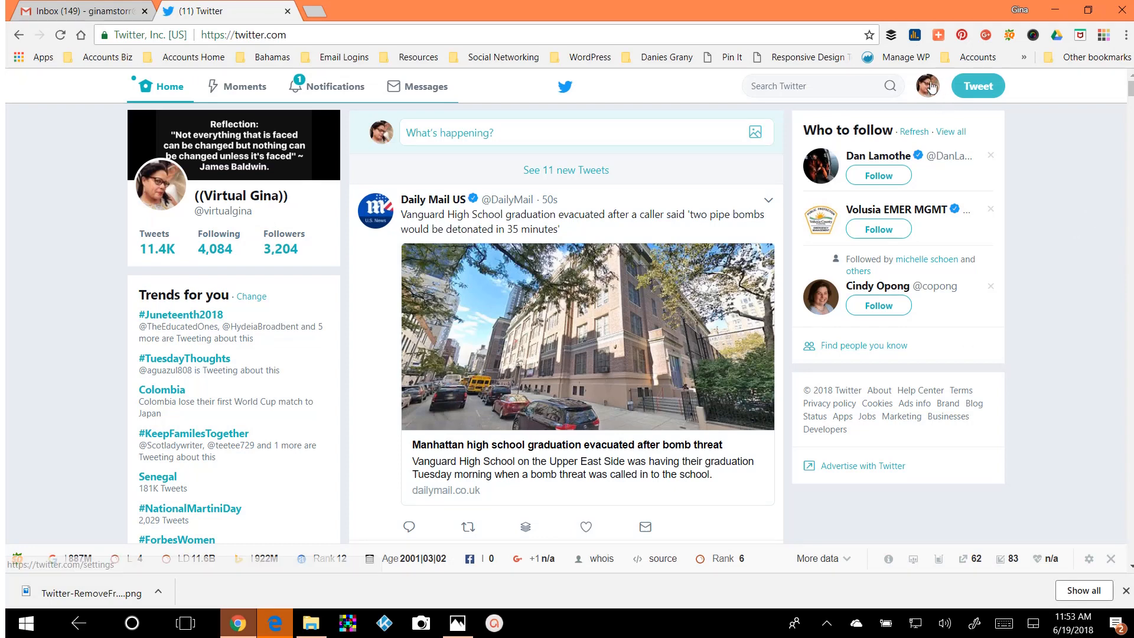
pyautogui.moveTo(926, 85)
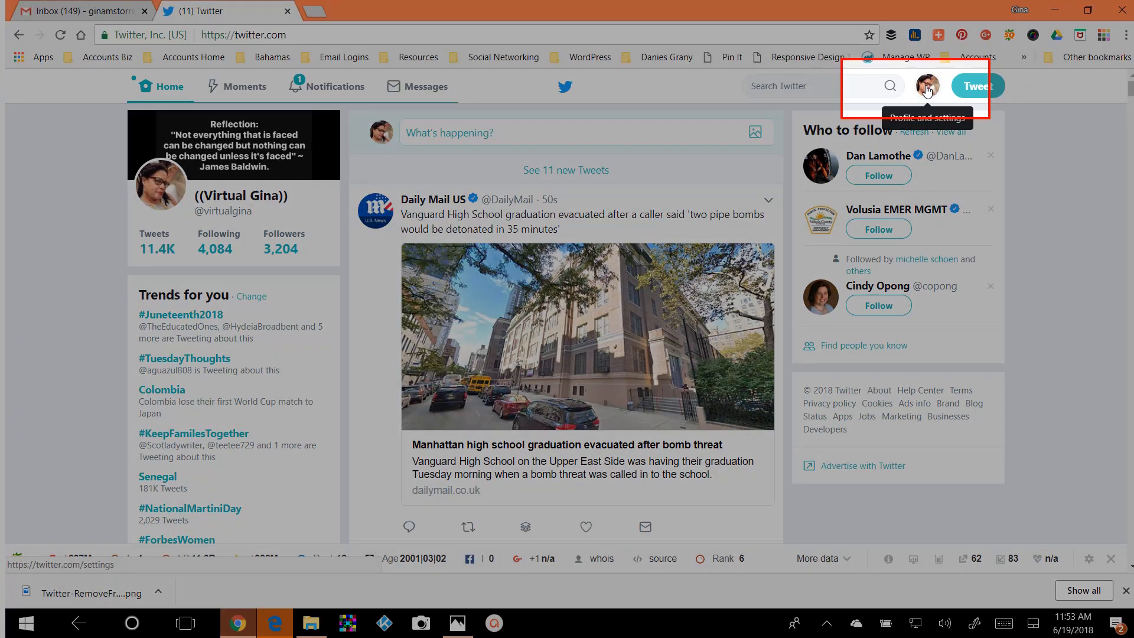
# - Show the Profile and settings menu from the top-bar profile picture
pyautogui.click(925, 85)
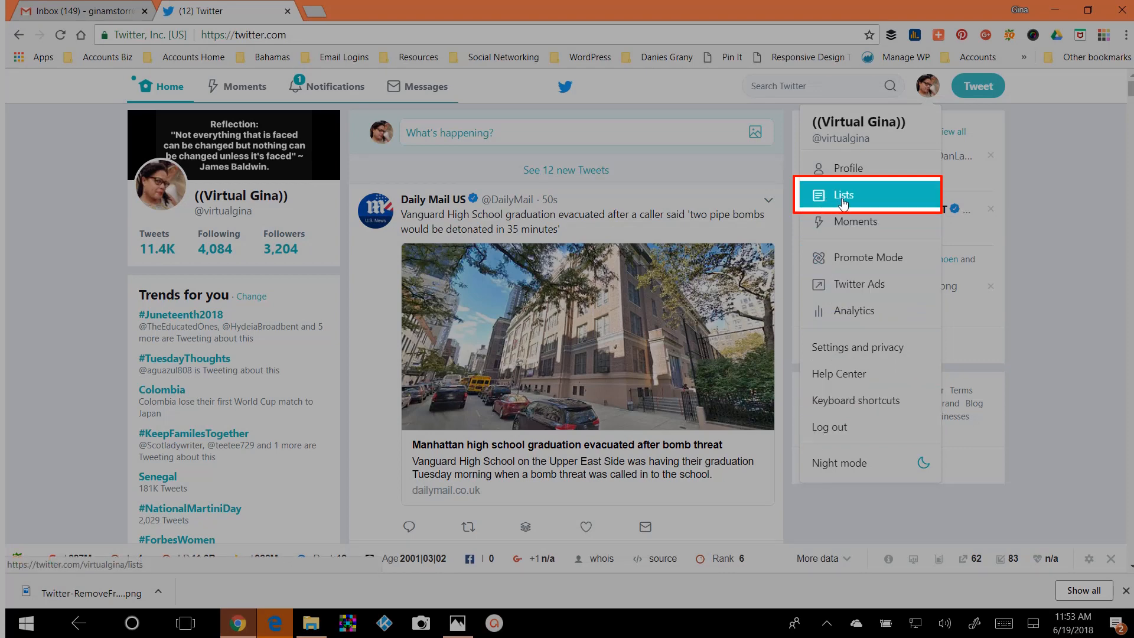
# - Go to your own Lists page showing the lists you subscribe to
pyautogui.click(843, 195)
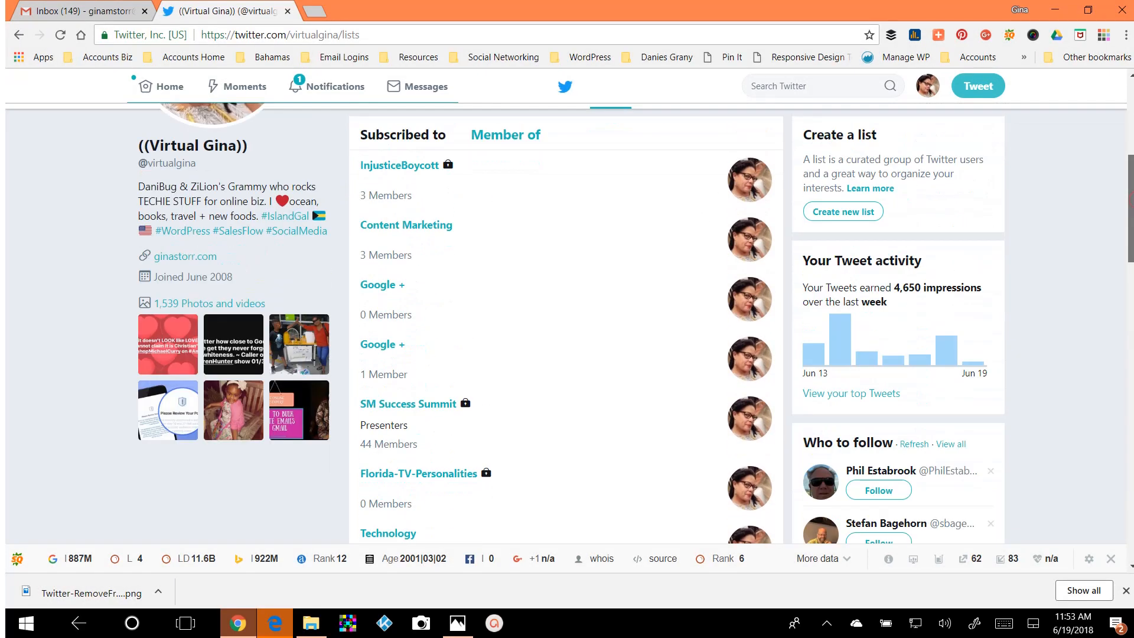
pyautogui.scroll(3)
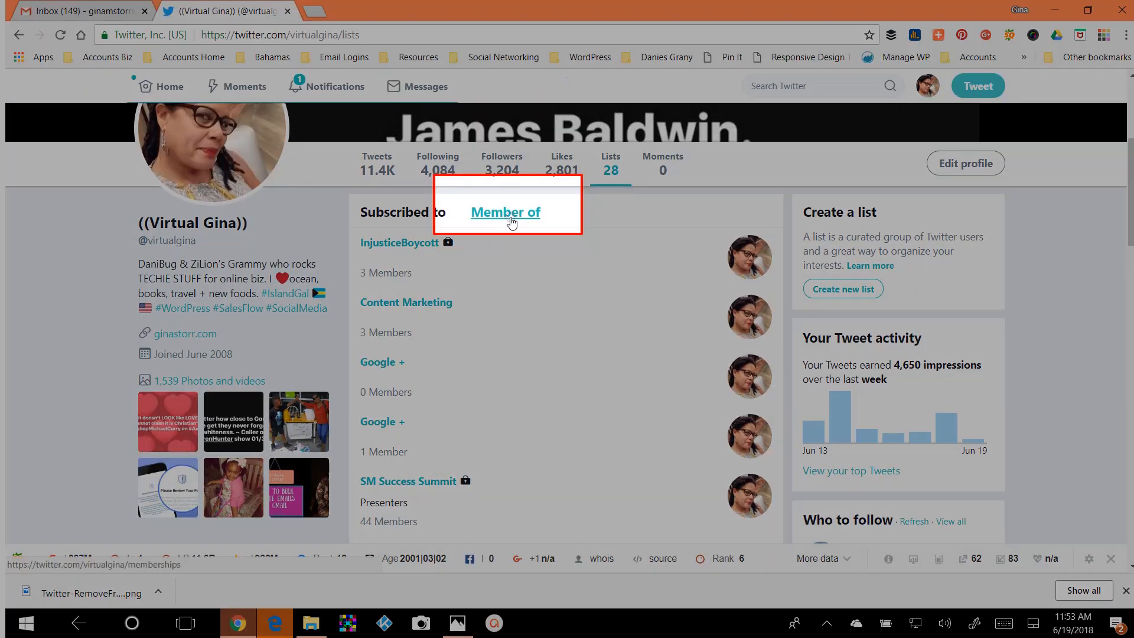
# - Show the Member of lists and scroll down to twitlist1 by iSmarts
pyautogui.click(504, 211)
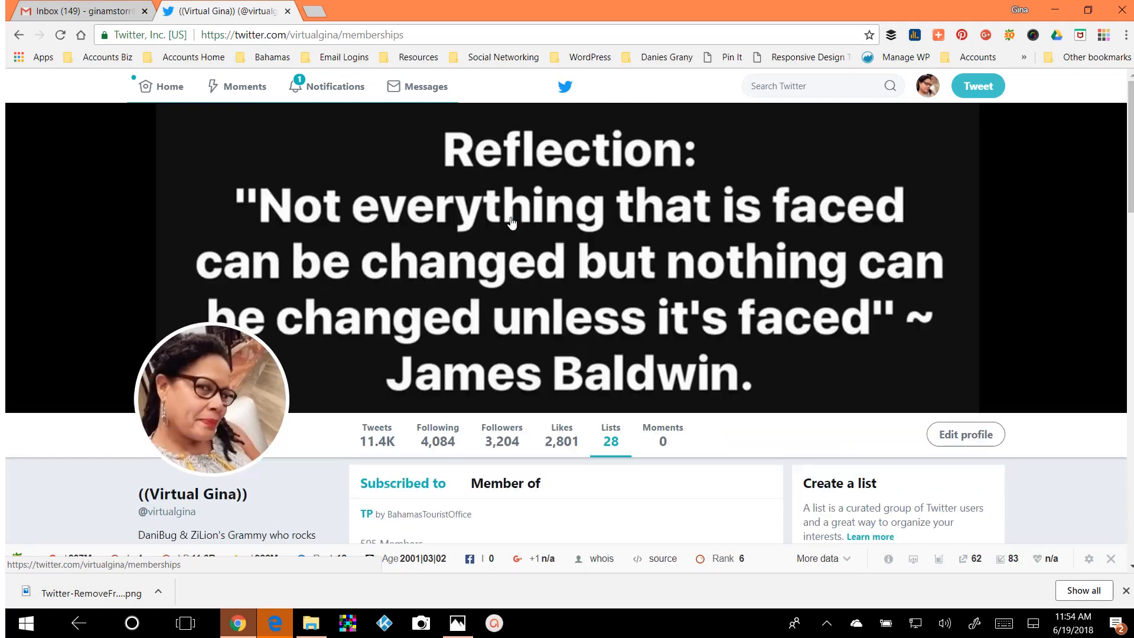
pyautogui.scroll(-3)
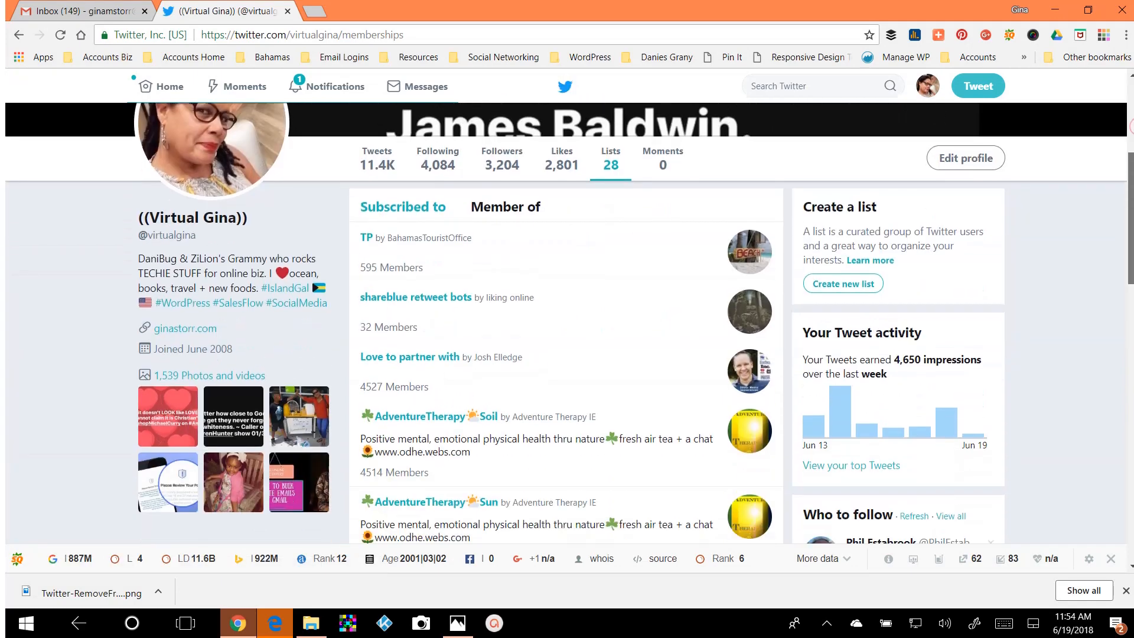
pyautogui.scroll(-3)
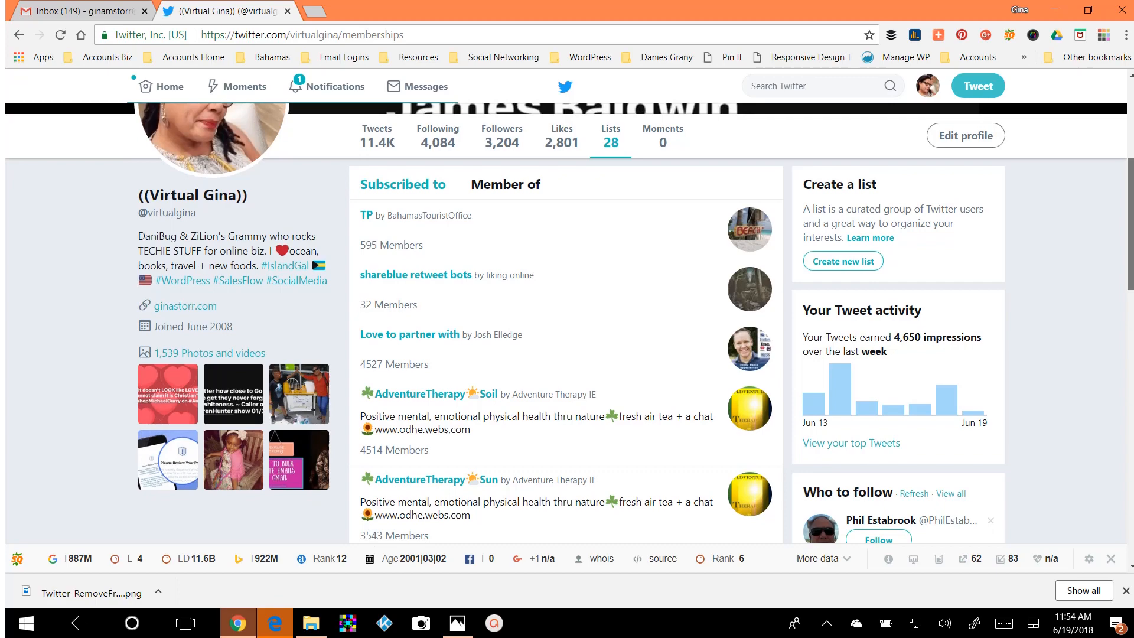
pyautogui.scroll(-3)
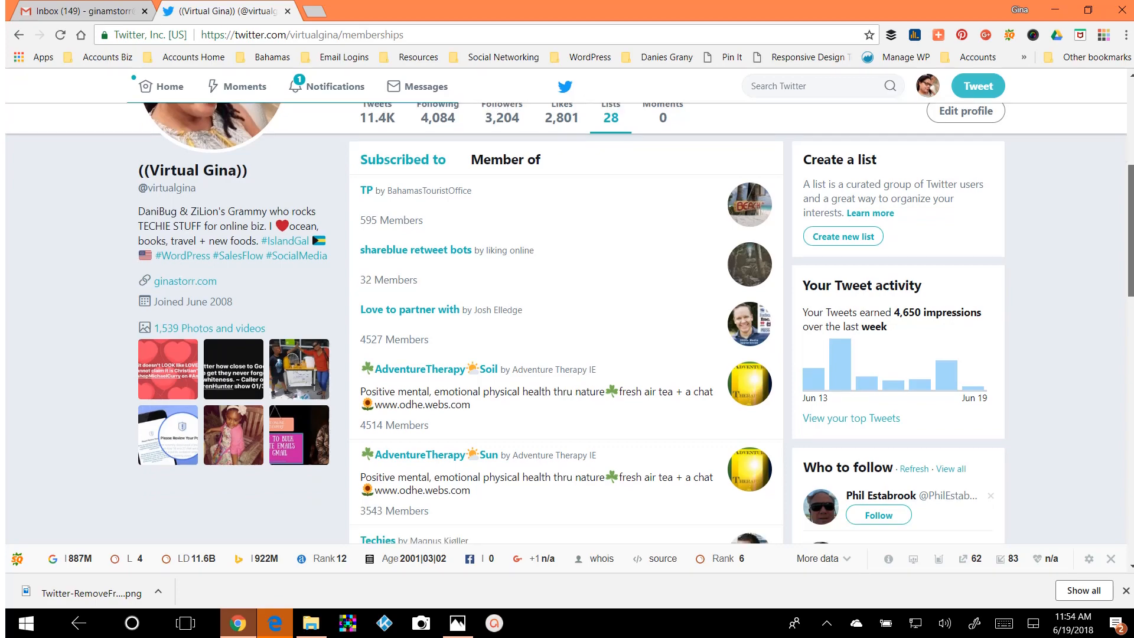
pyautogui.scroll(-3)
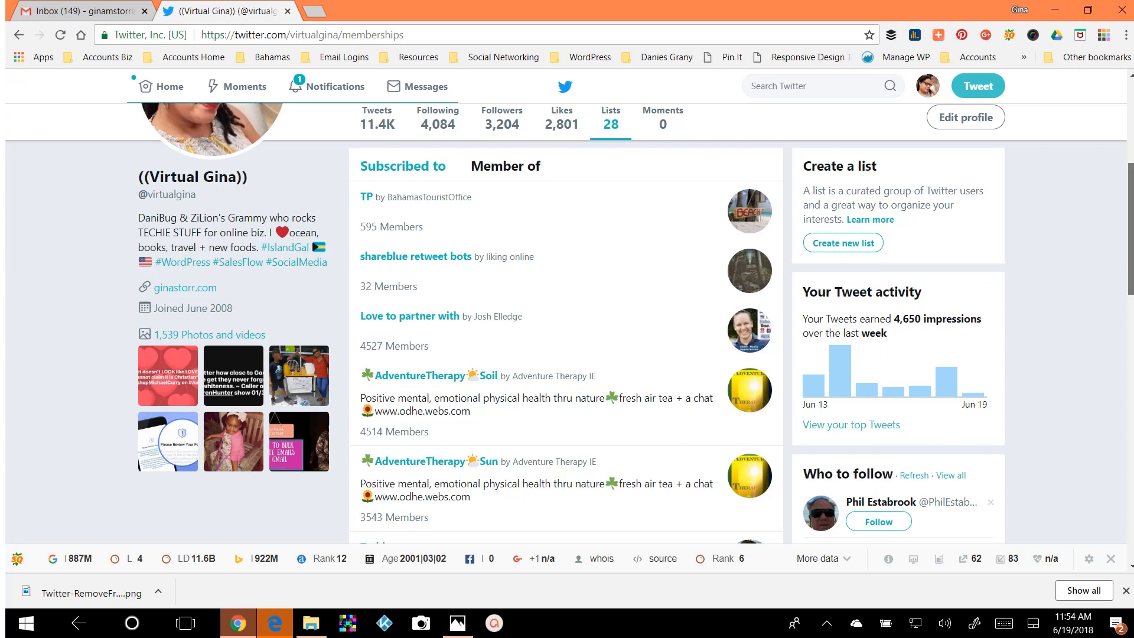
pyautogui.scroll(-3)
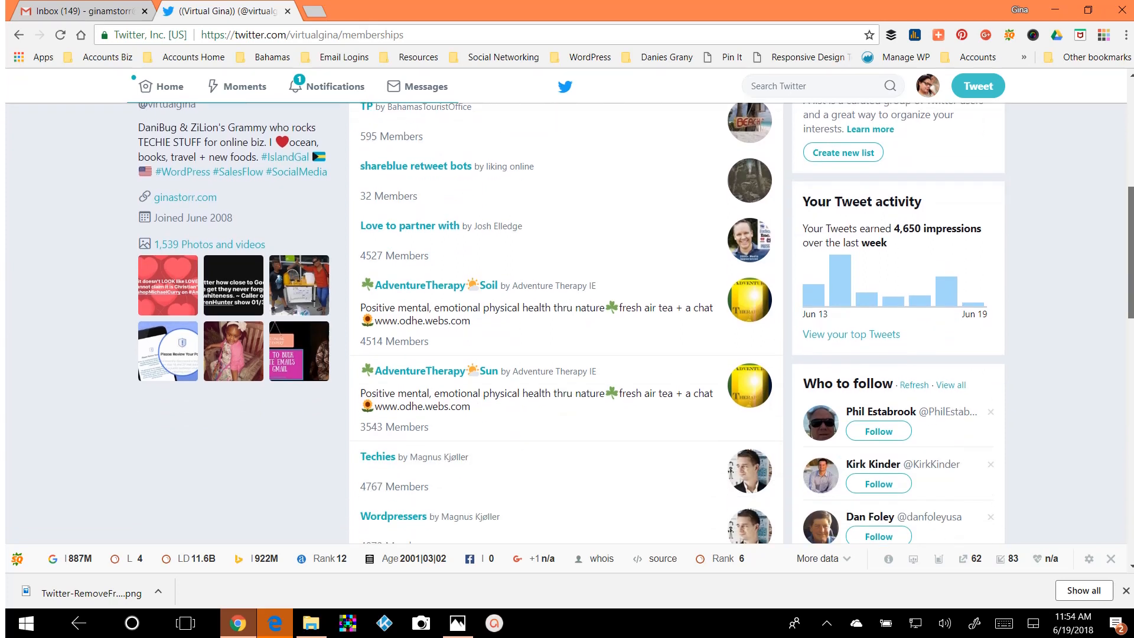
pyautogui.scroll(-3)
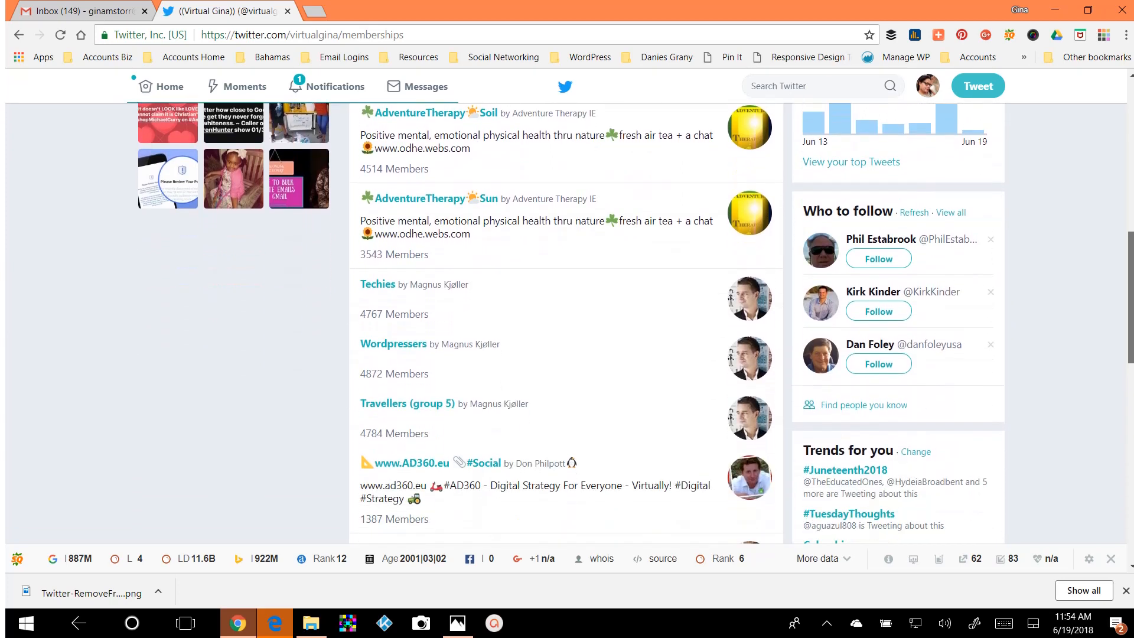
pyautogui.scroll(-3)
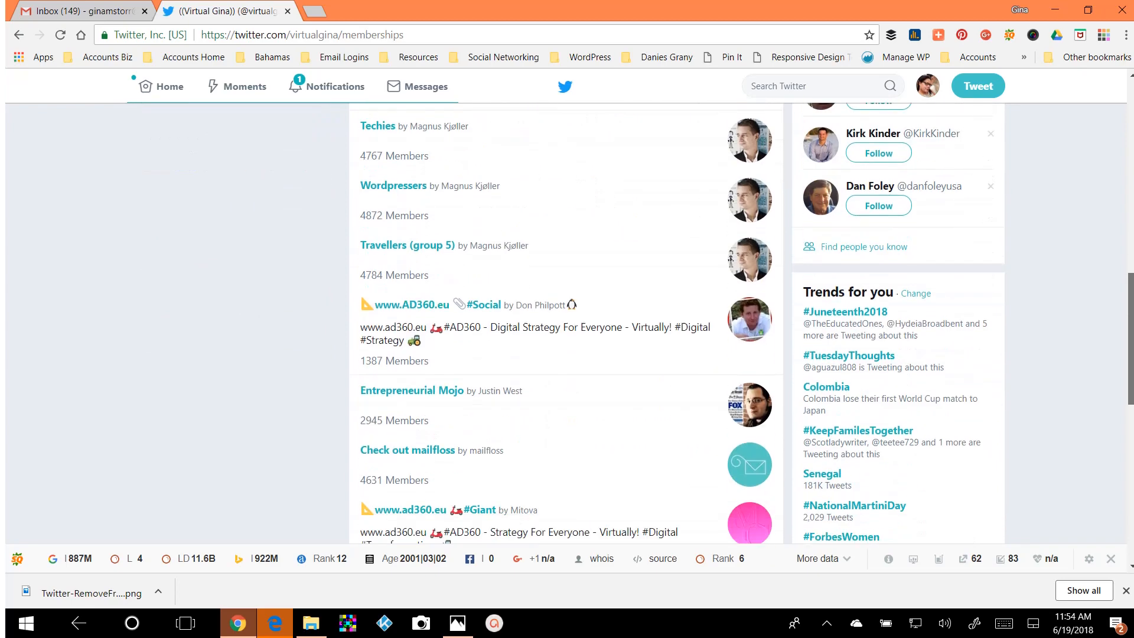
pyautogui.scroll(-3)
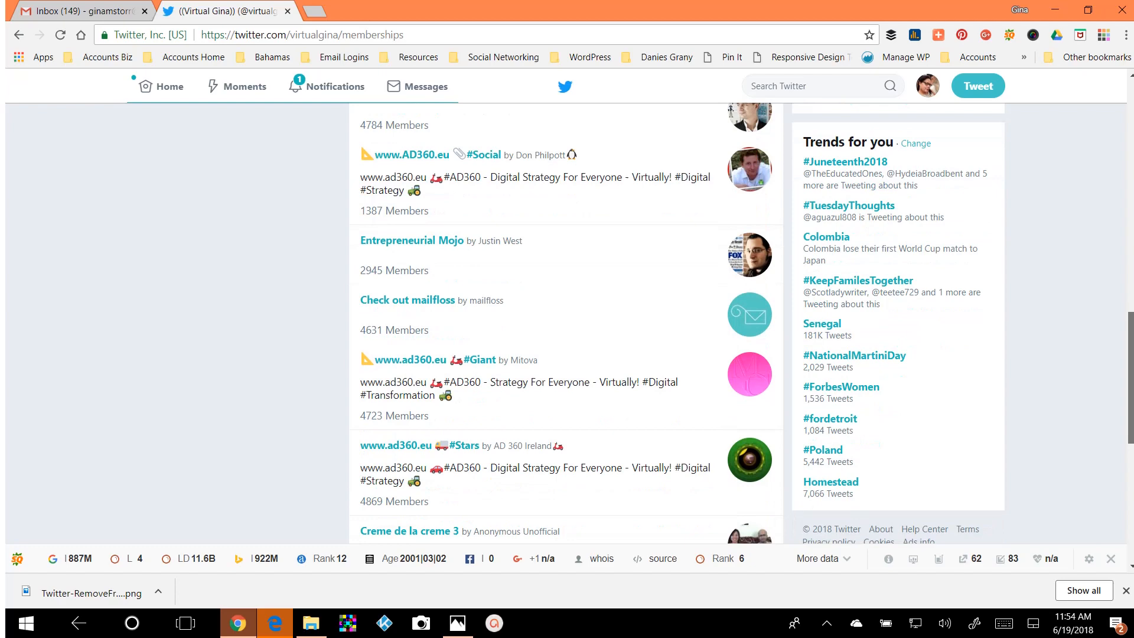
pyautogui.scroll(-3)
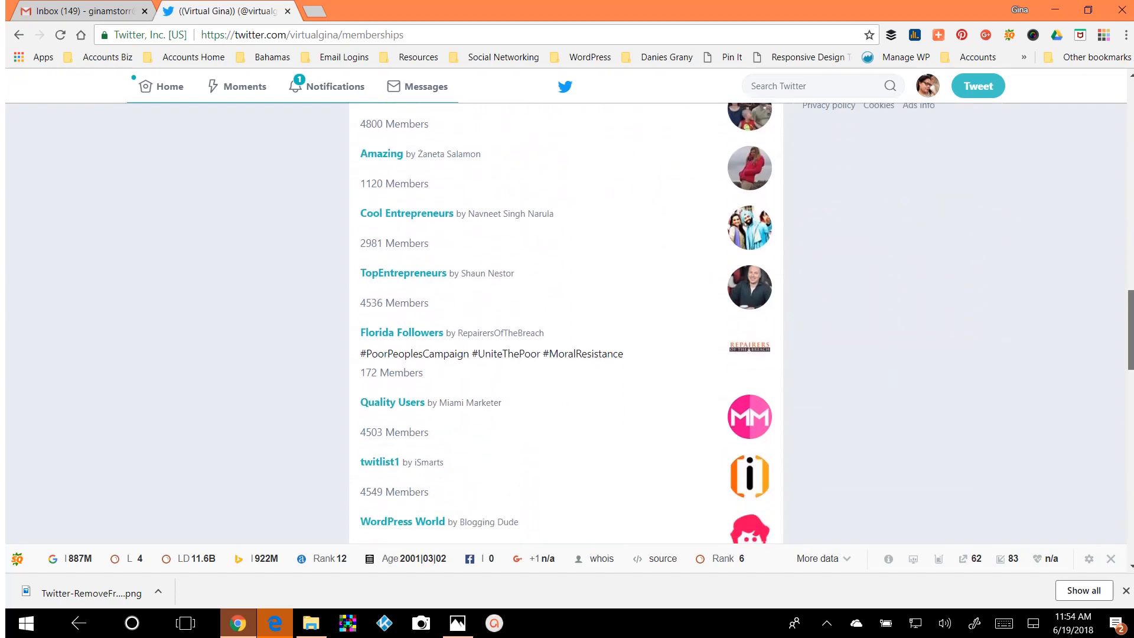
pyautogui.scroll(-3)
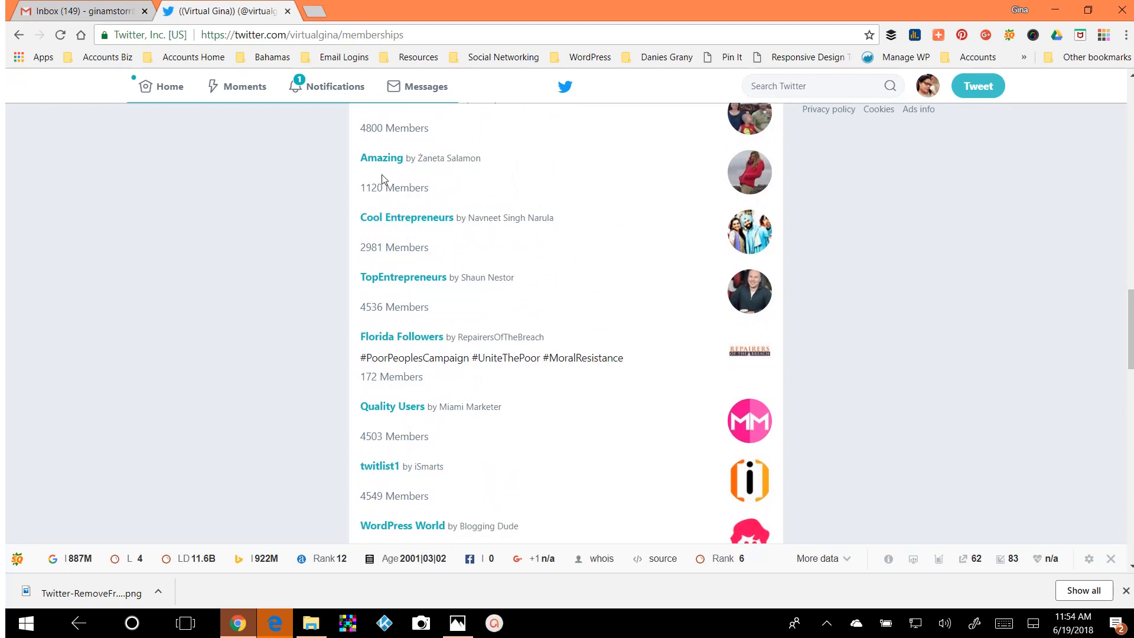
pyautogui.scroll(-3)
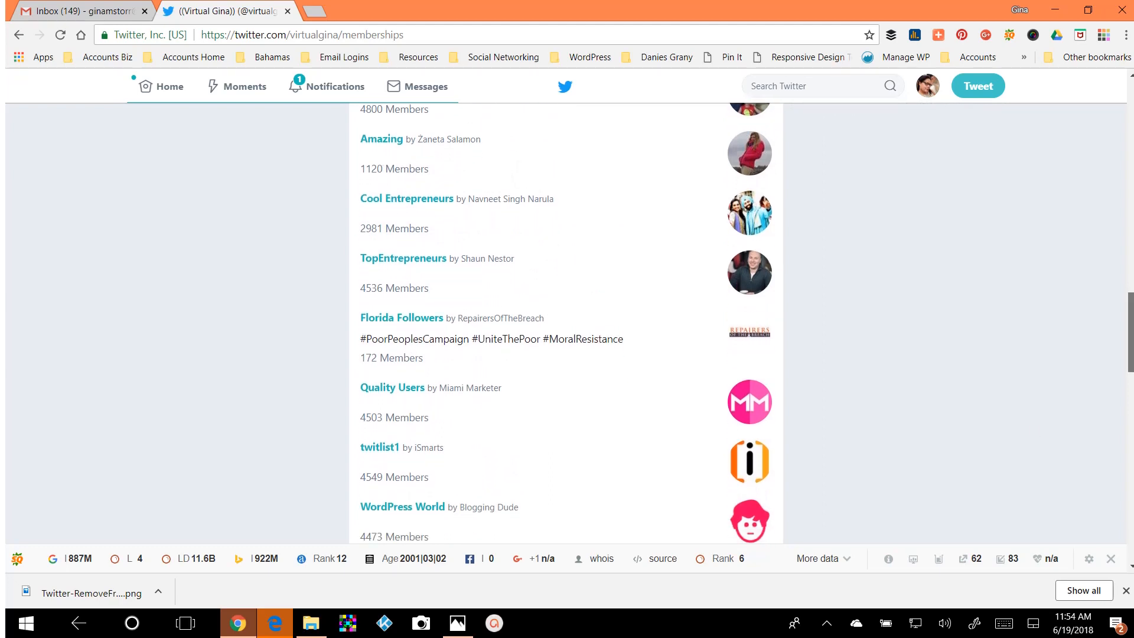
pyautogui.scroll(-3)
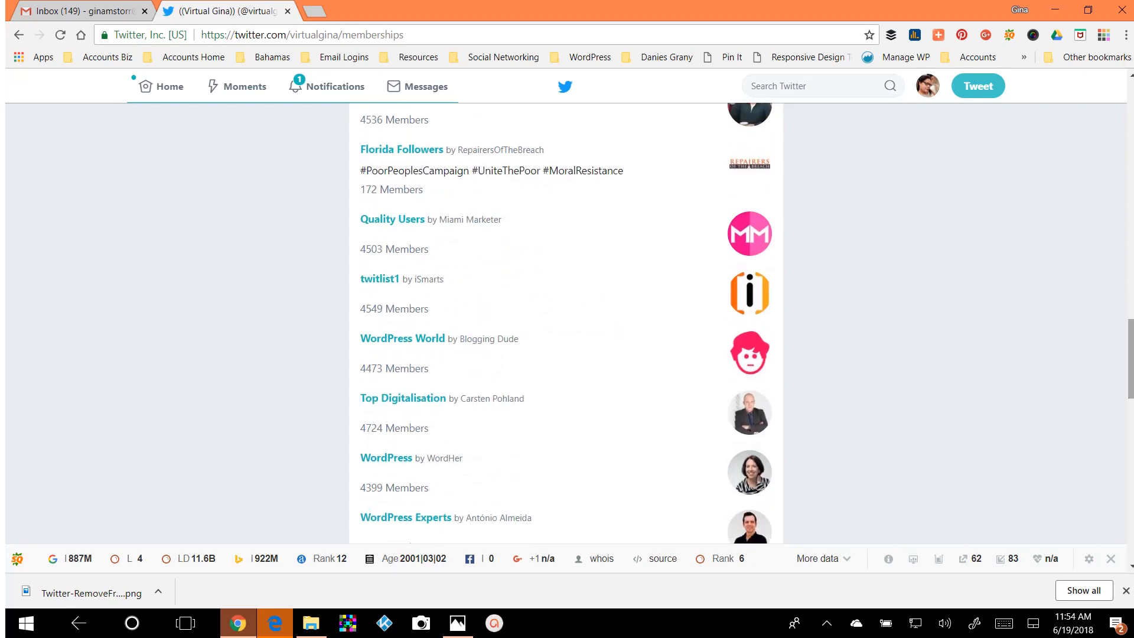
pyautogui.moveTo(473, 300)
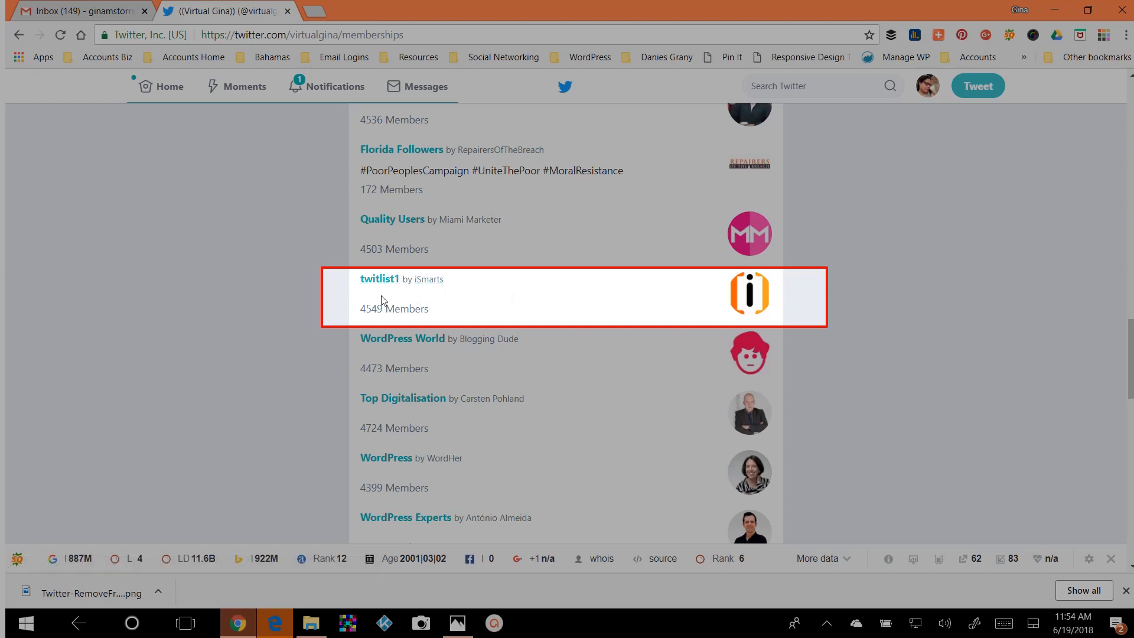
pyautogui.moveTo(462, 285)
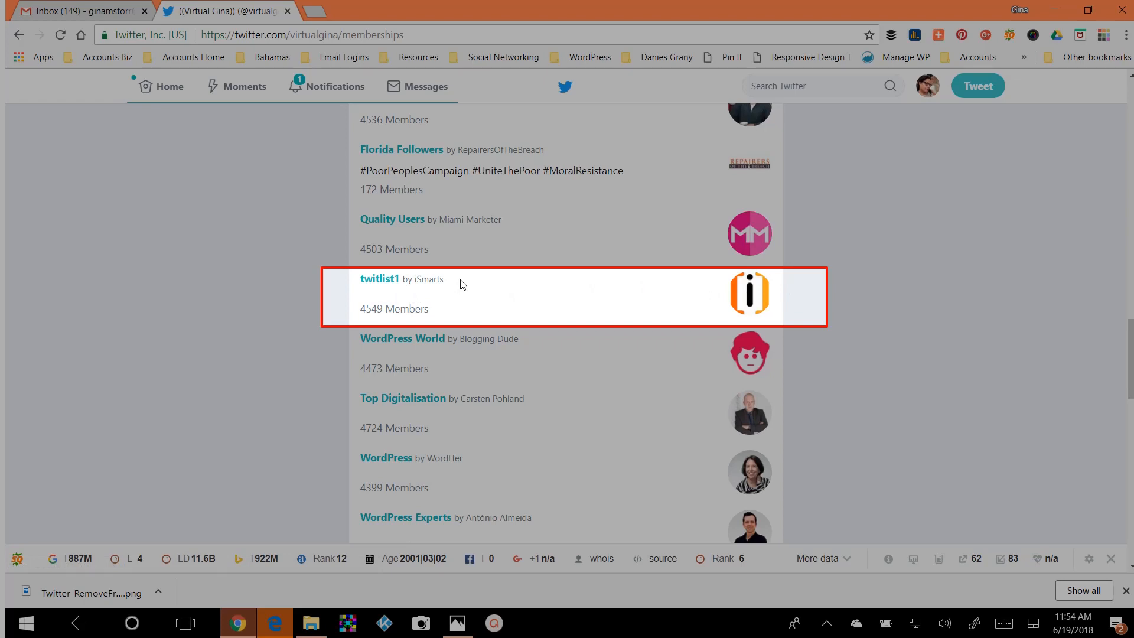
pyautogui.moveTo(599, 297)
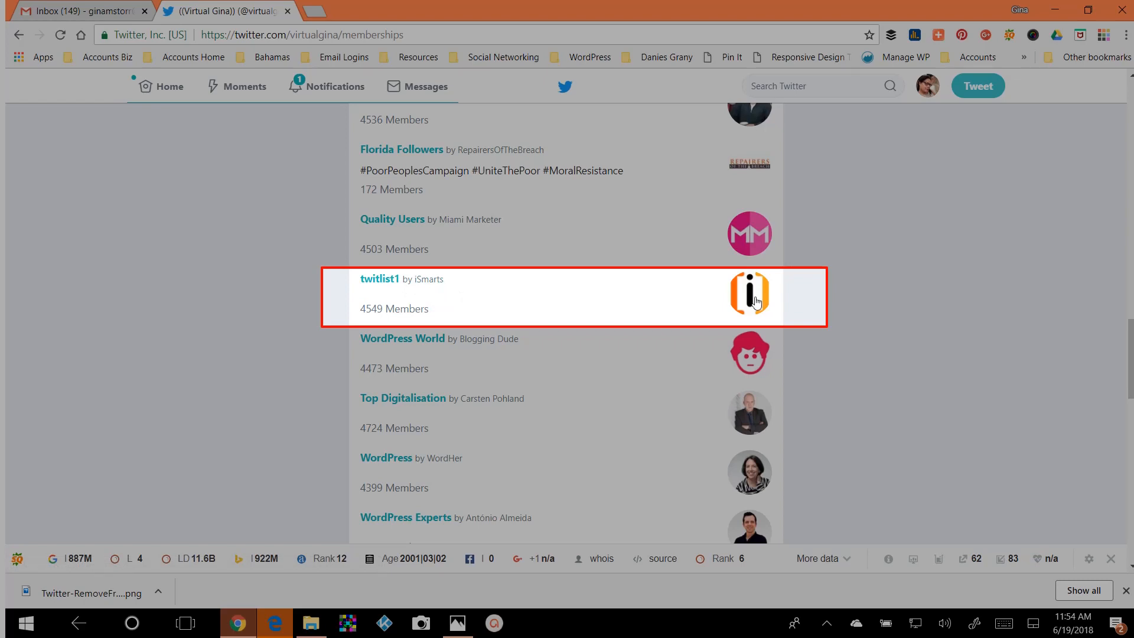
pyautogui.click(749, 294)
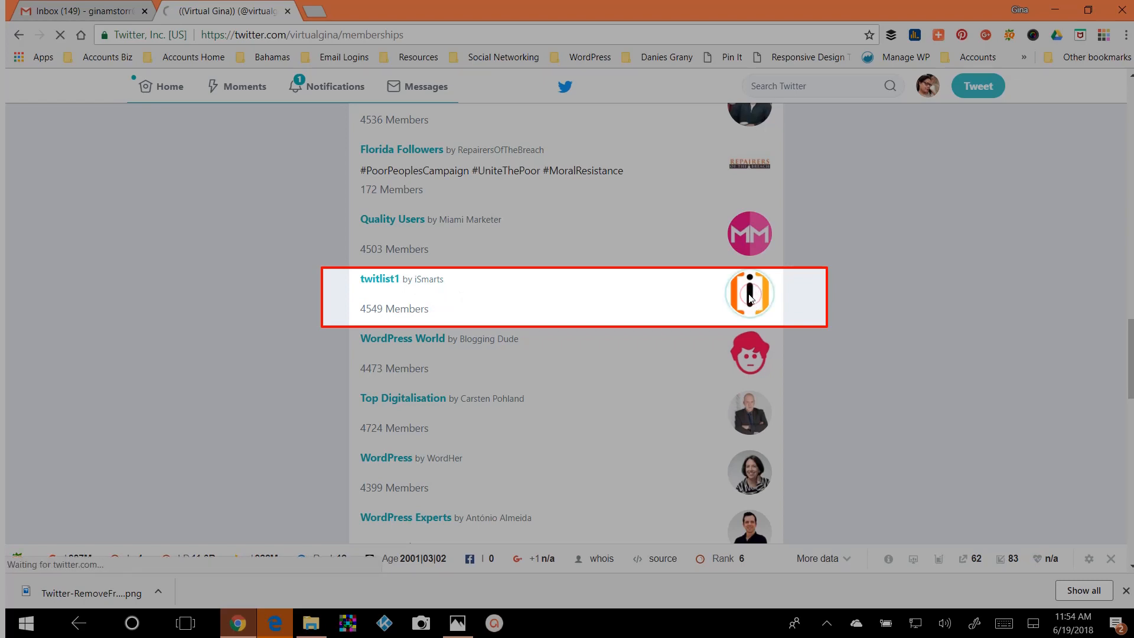
pyautogui.click(750, 292)
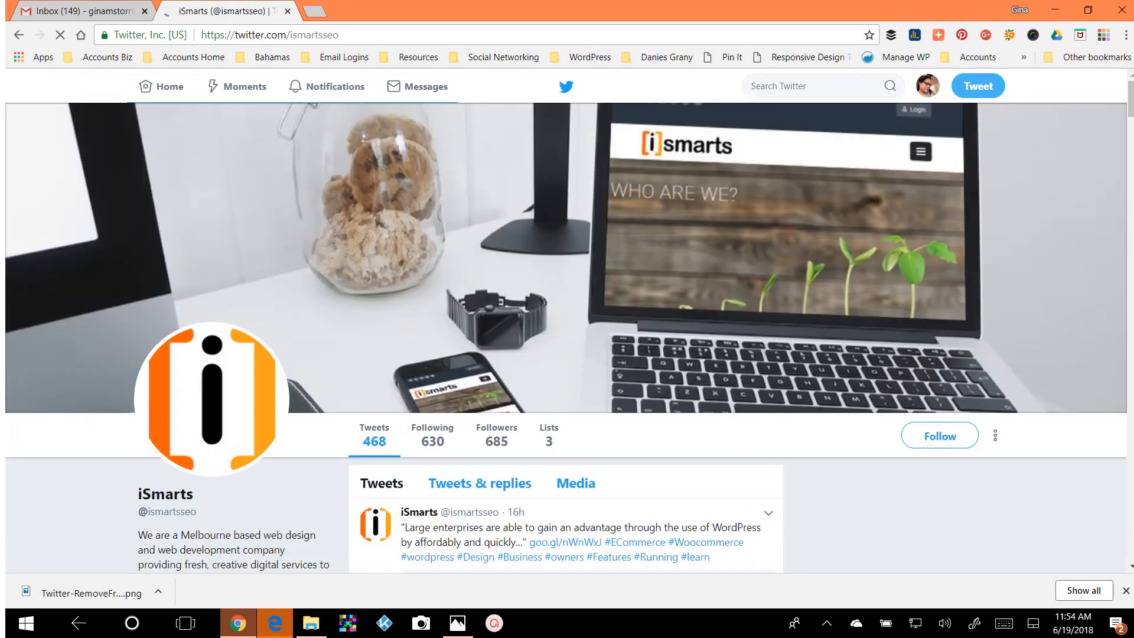
pyautogui.scroll(-3)
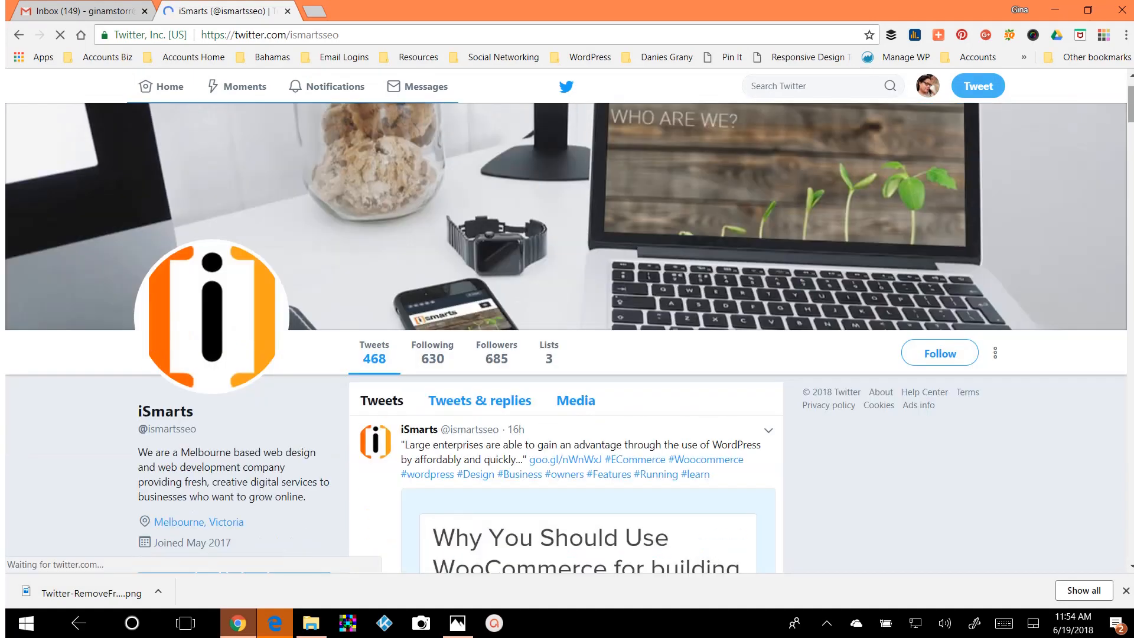
pyautogui.scroll(-3)
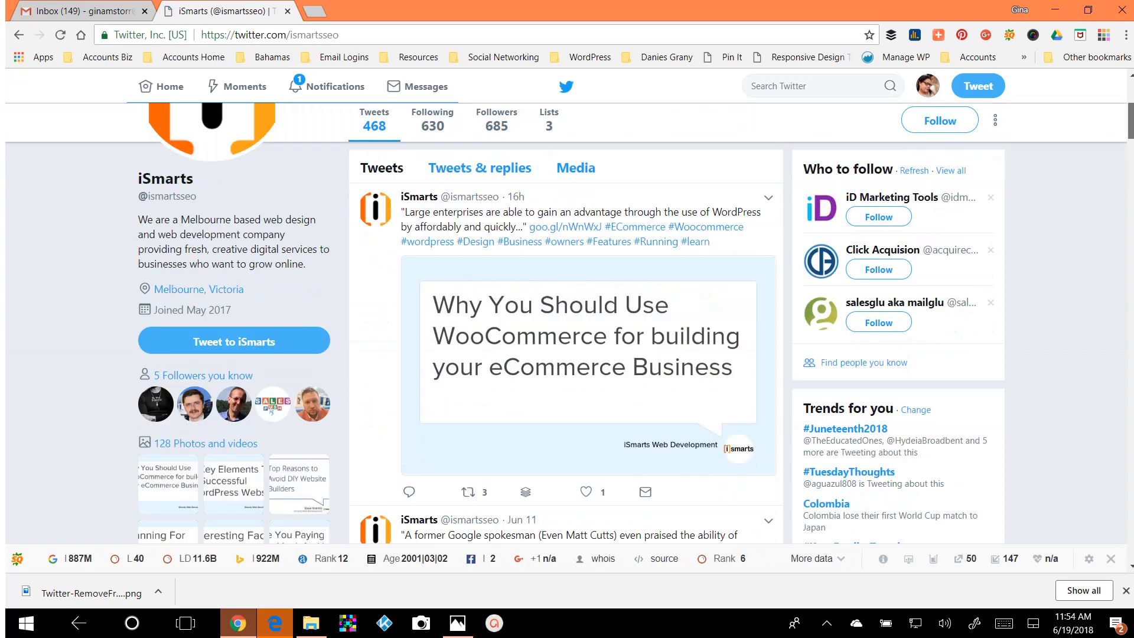
pyautogui.scroll(3)
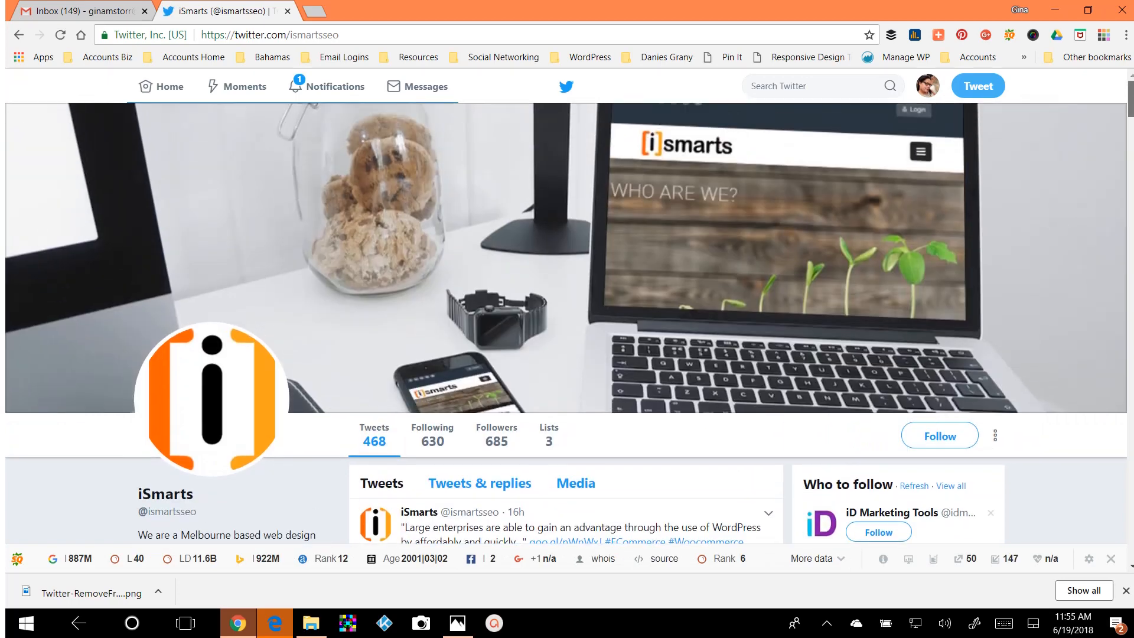
pyautogui.moveTo(1098, 363)
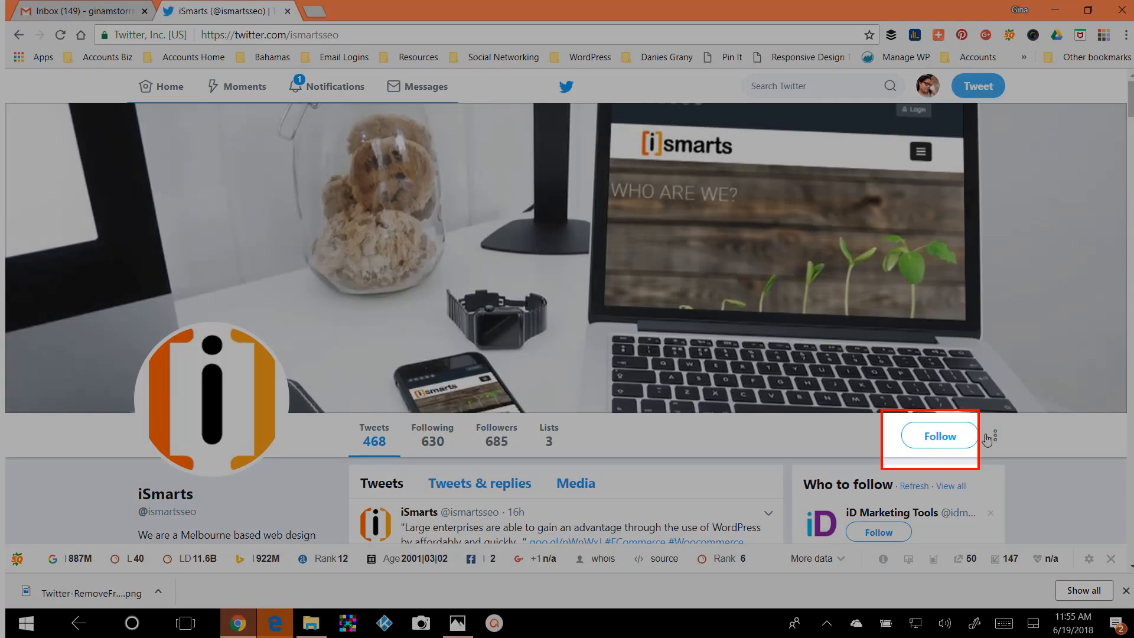
pyautogui.moveTo(945, 454)
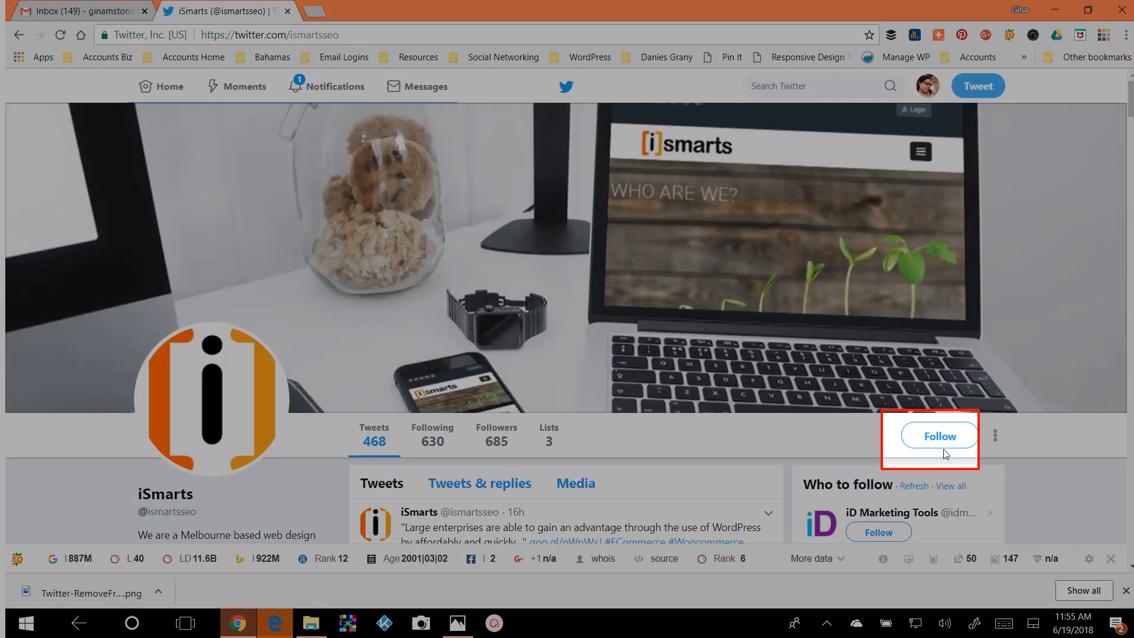
pyautogui.moveTo(936, 456)
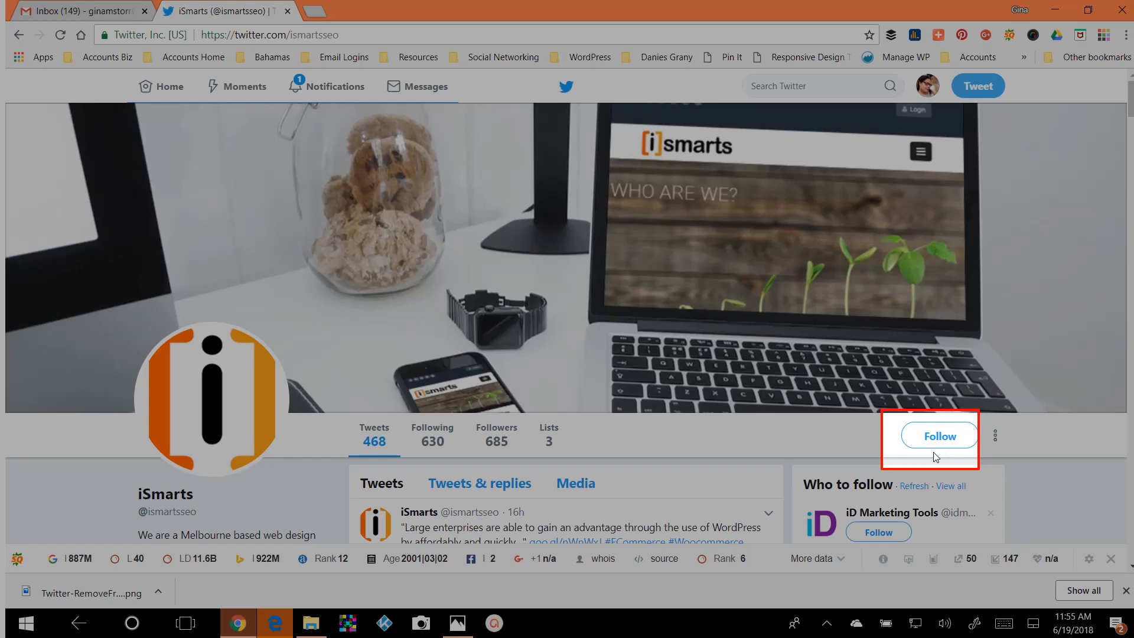
pyautogui.moveTo(1056, 388)
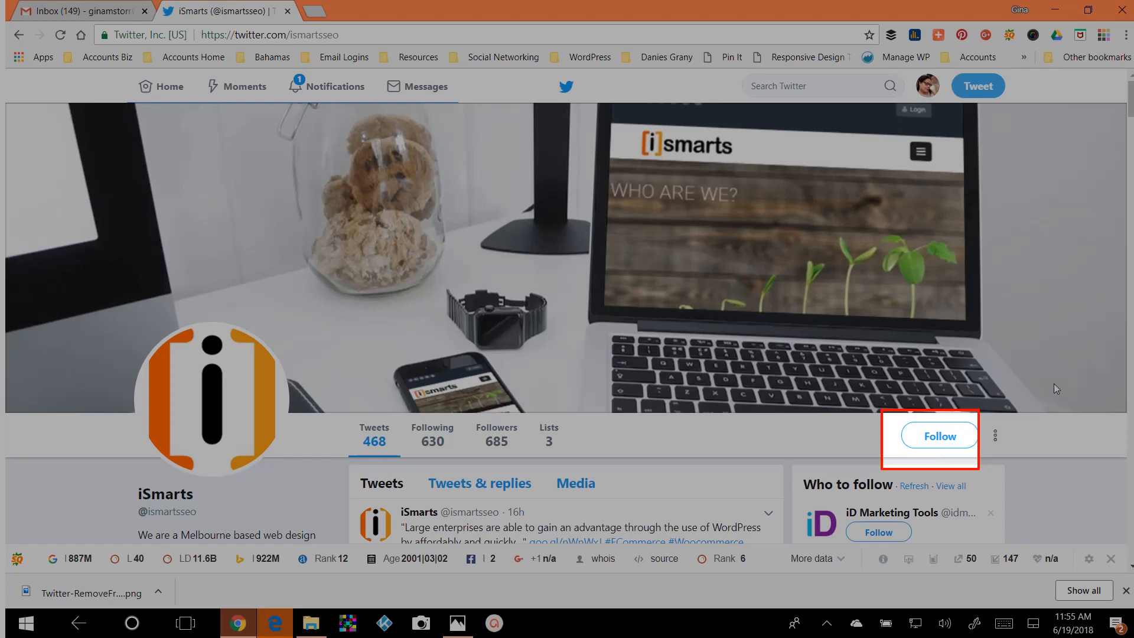
pyautogui.moveTo(996, 436)
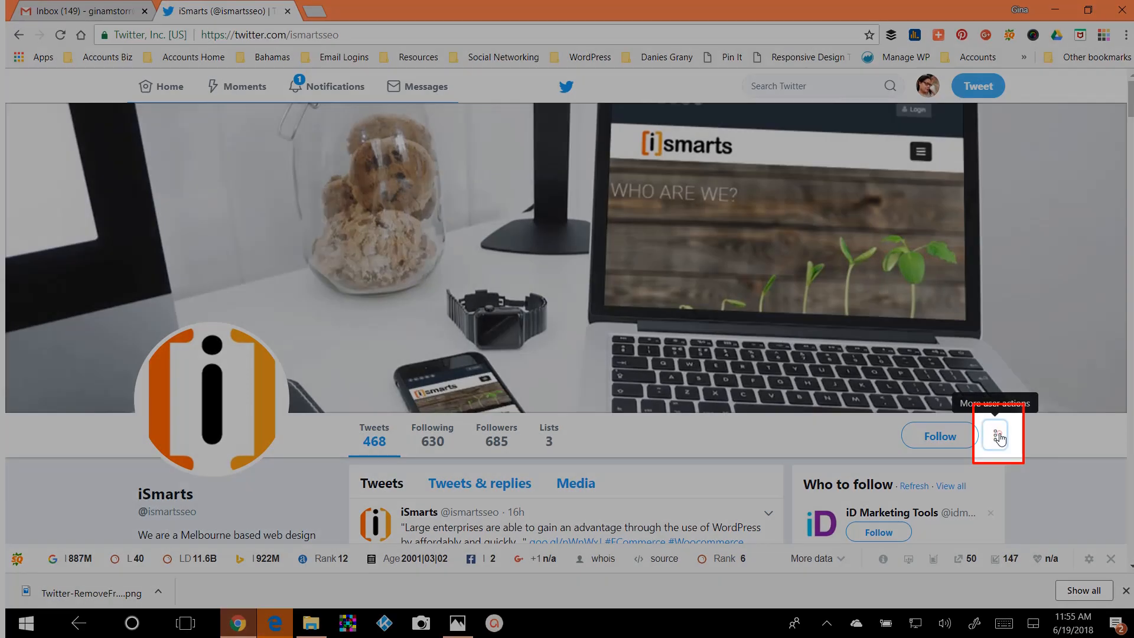
pyautogui.click(998, 435)
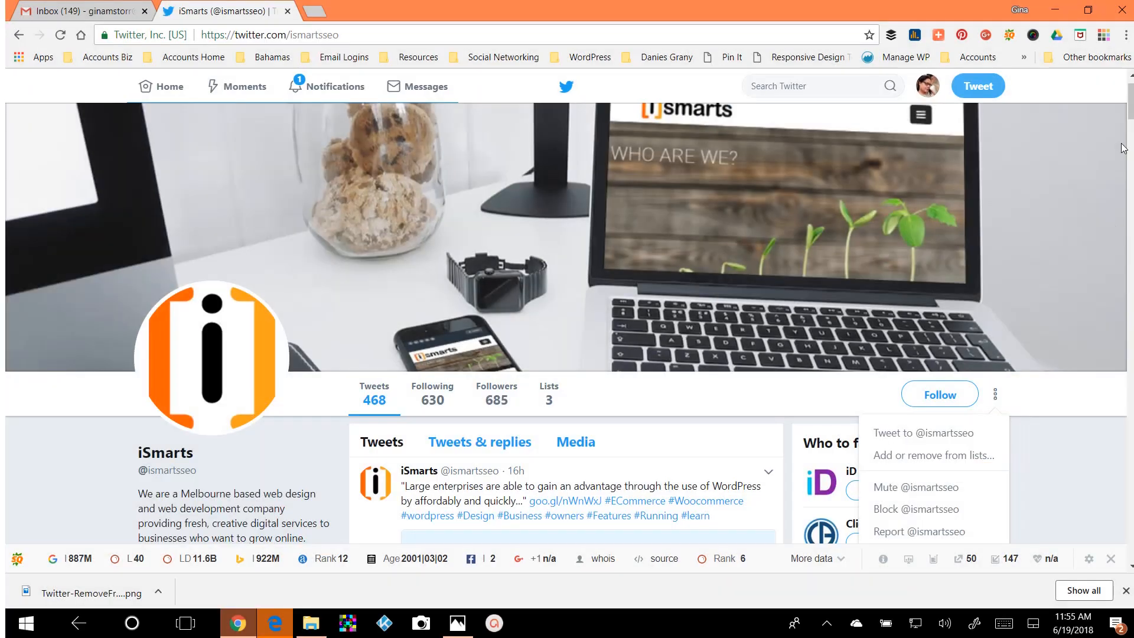
pyautogui.scroll(-3)
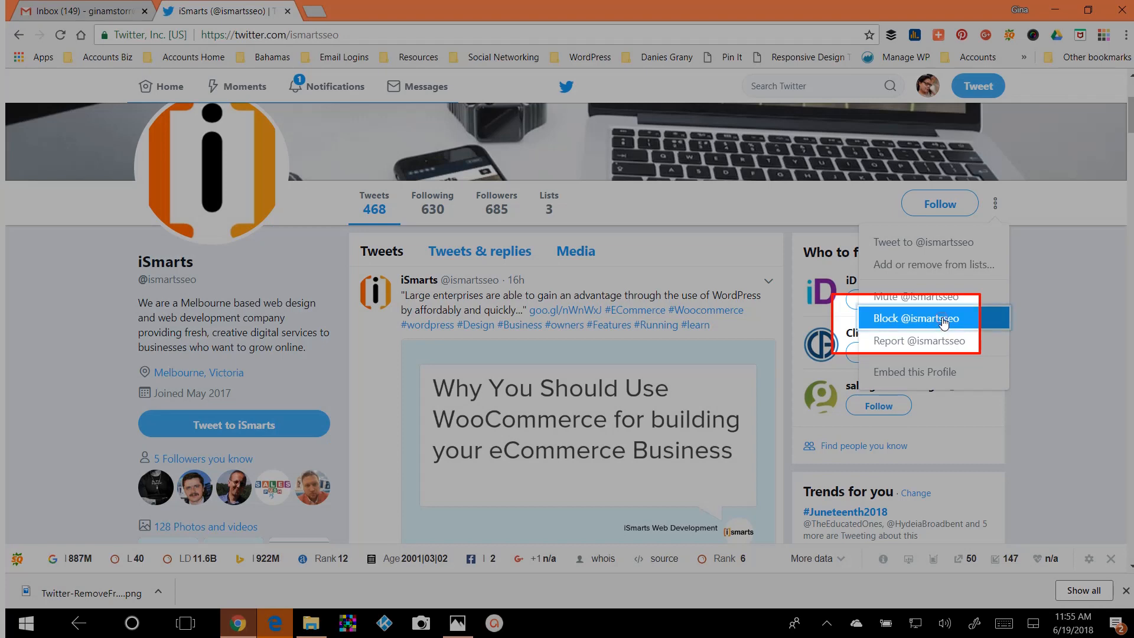
pyautogui.click(916, 318)
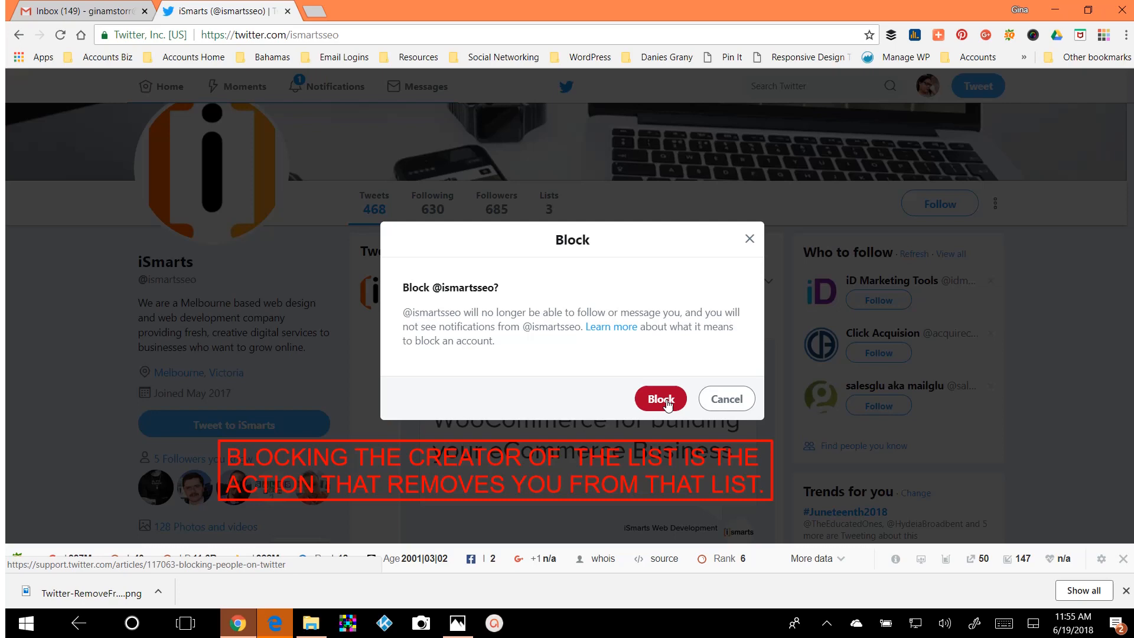
pyautogui.click(659, 398)
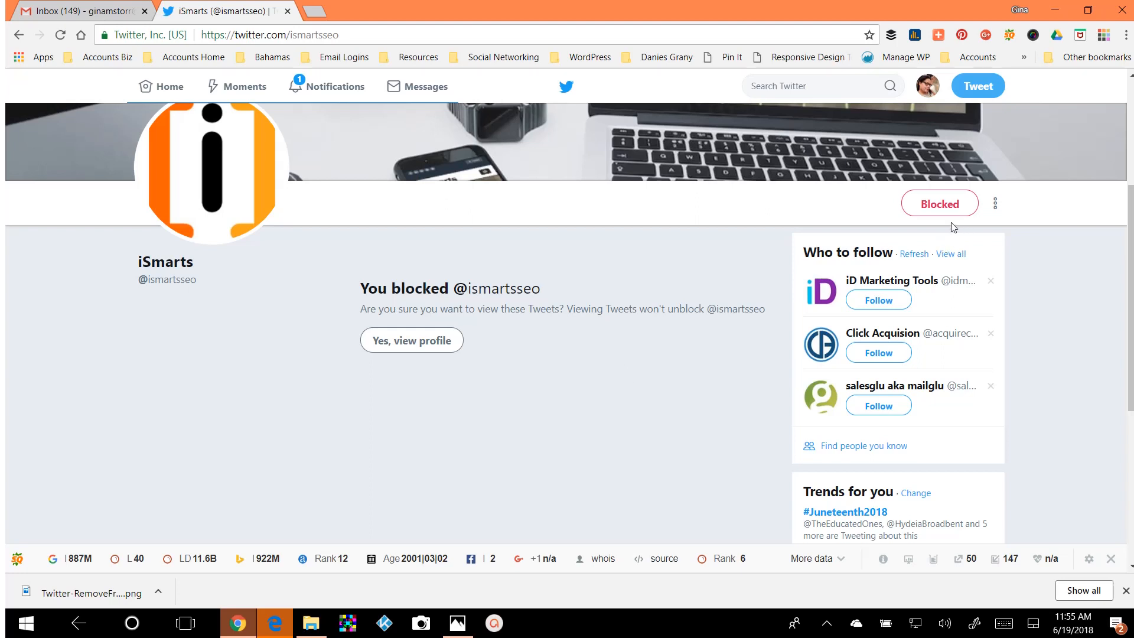
pyautogui.moveTo(648, 416)
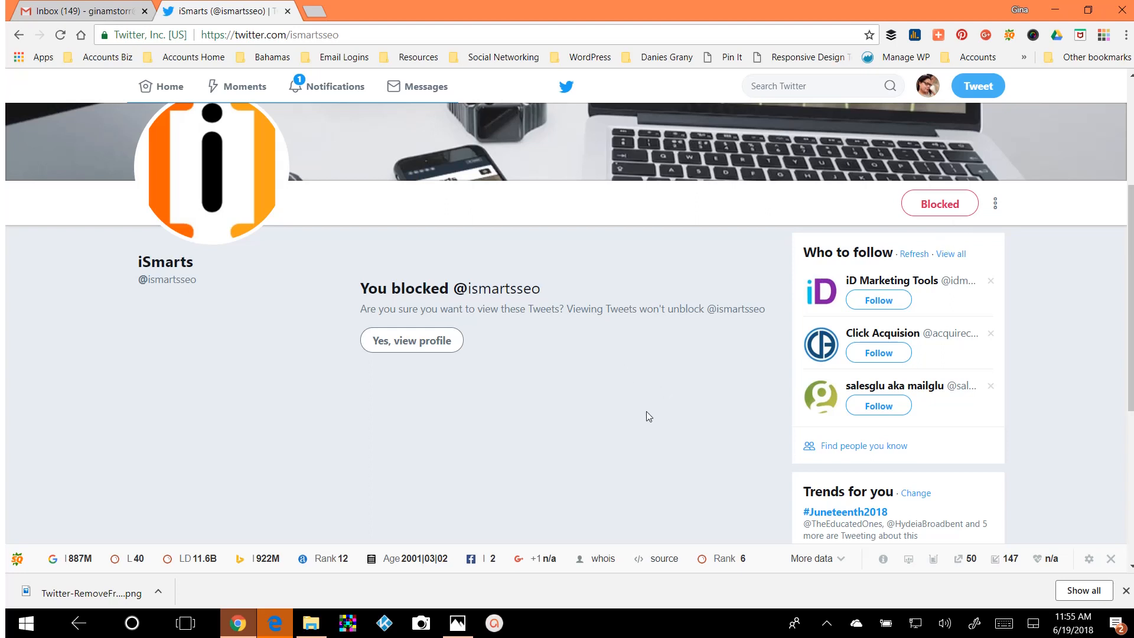
pyautogui.moveTo(560, 475)
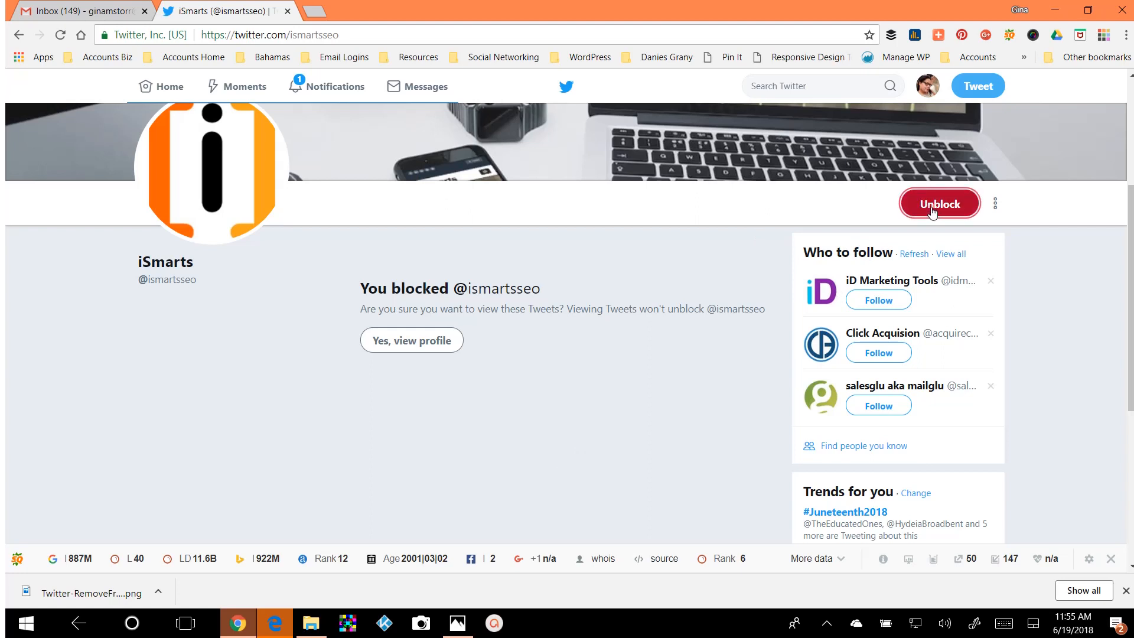
pyautogui.click(939, 202)
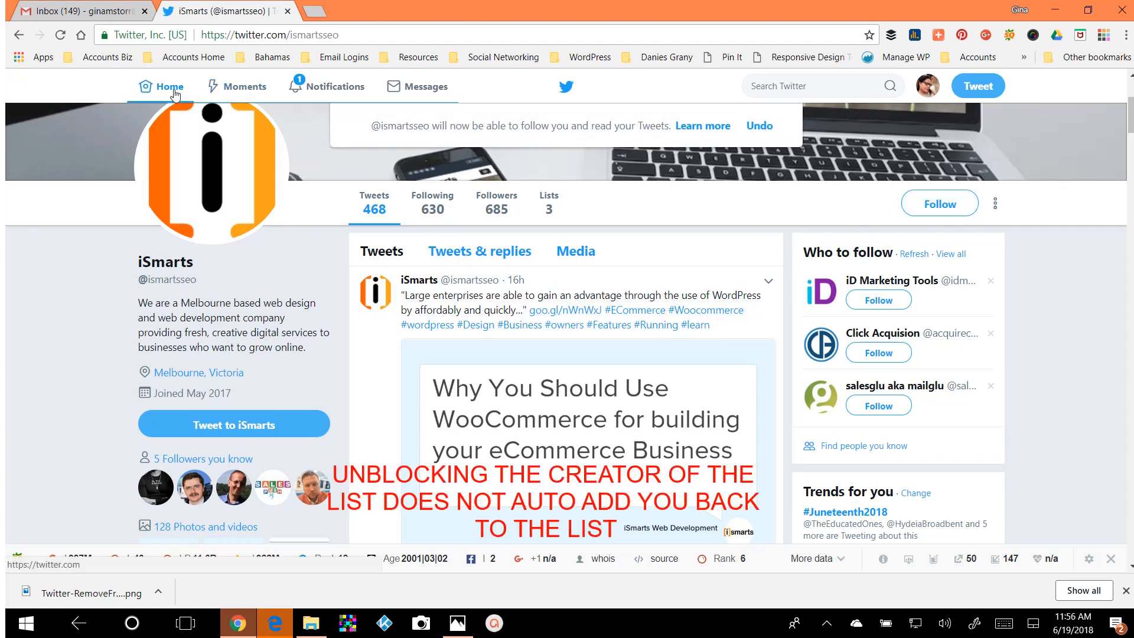
pyautogui.click(169, 87)
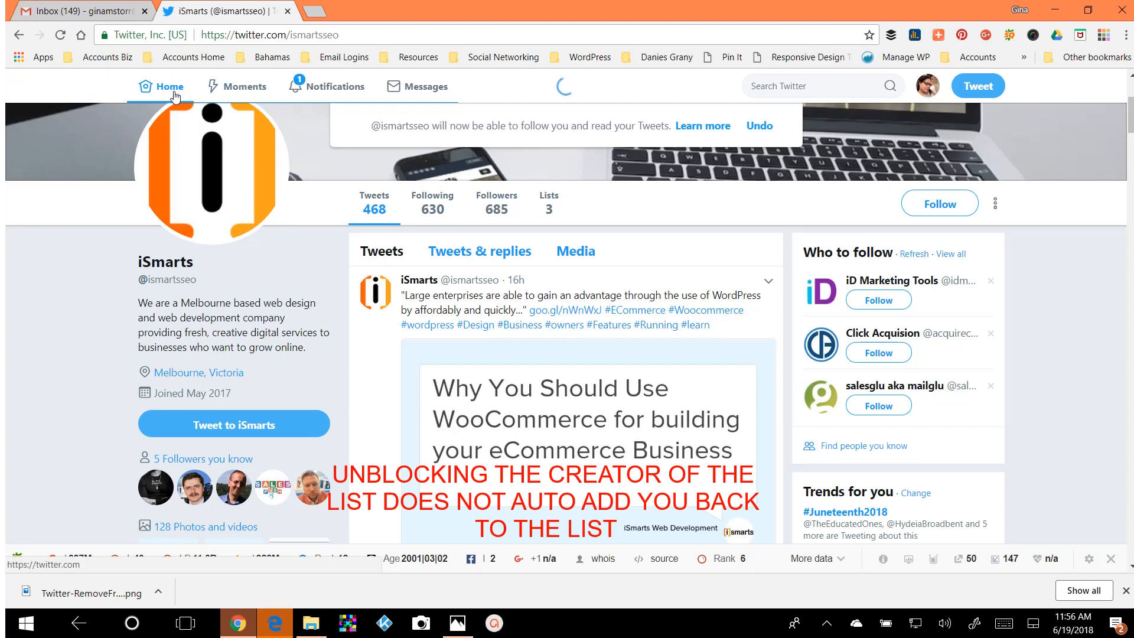
# - Return to your own Lists page via the profile menu to check list membership
pyautogui.click(168, 86)
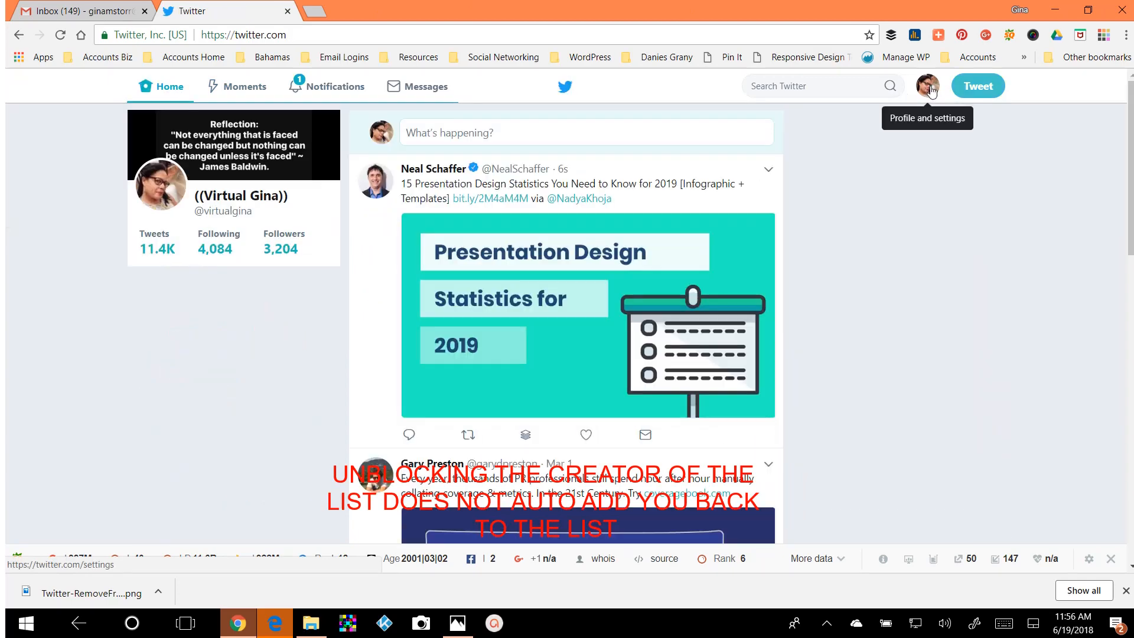
pyautogui.click(926, 85)
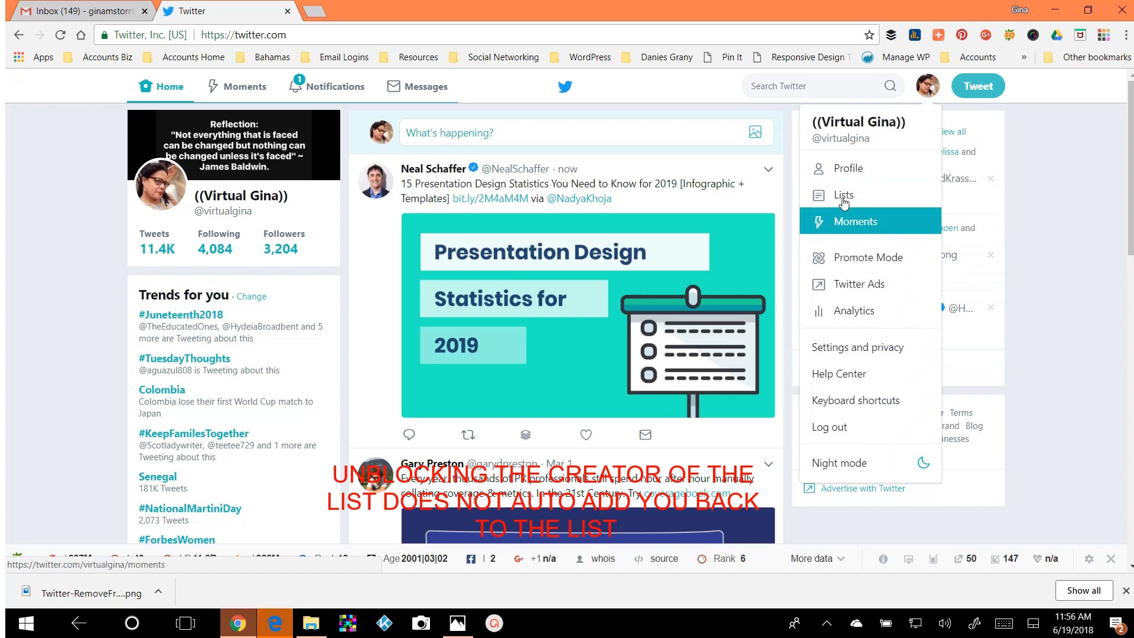
pyautogui.click(843, 195)
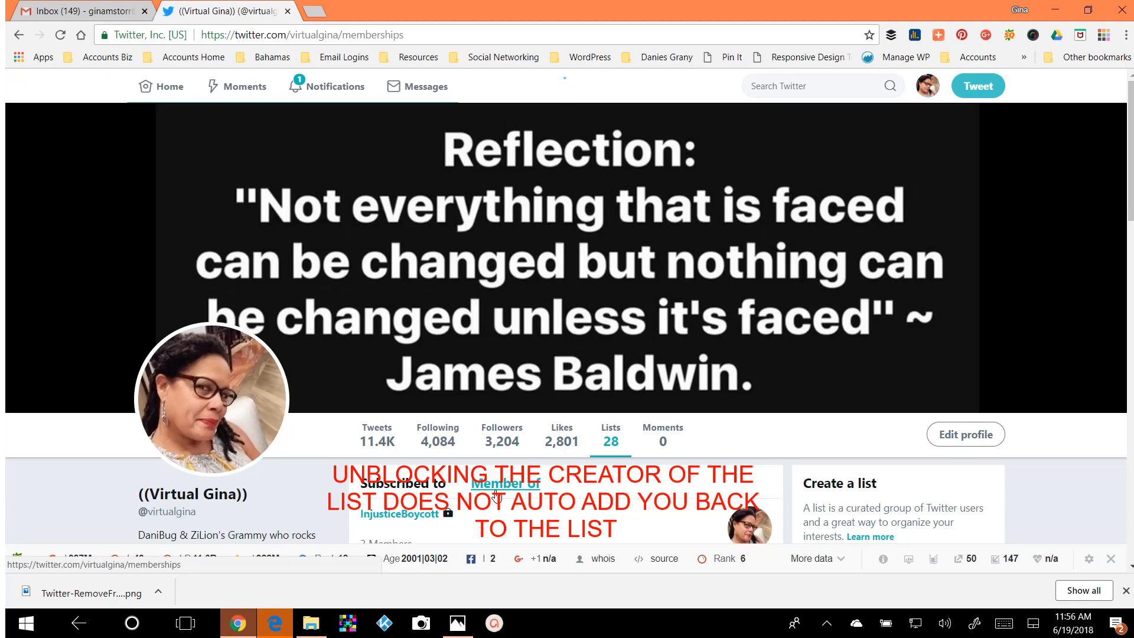
pyautogui.scroll(-3)
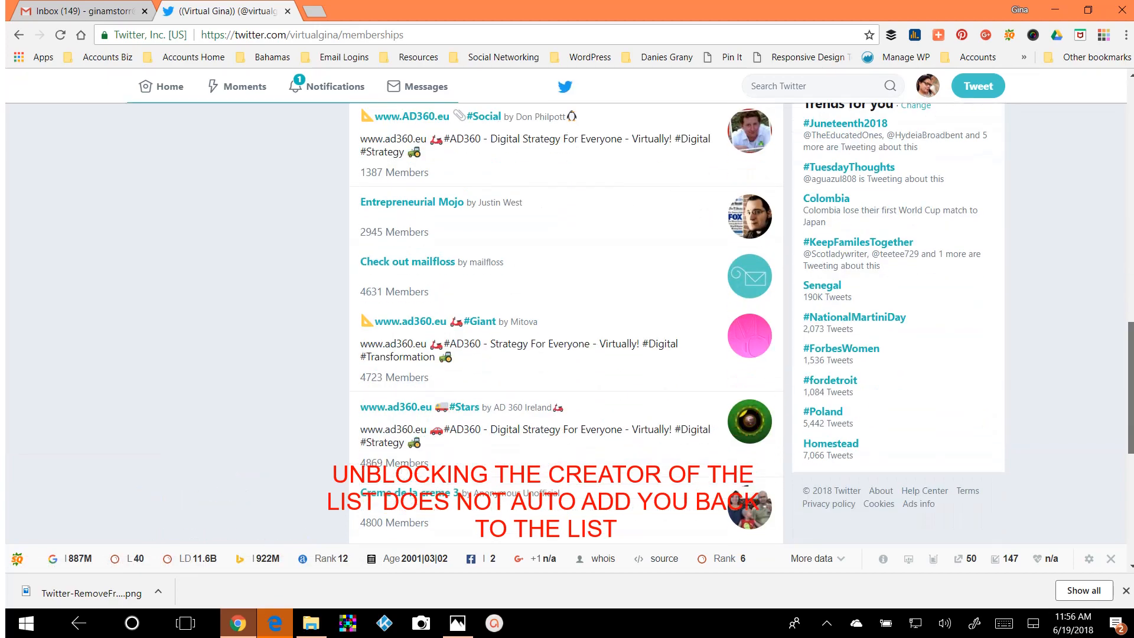
pyautogui.scroll(-3)
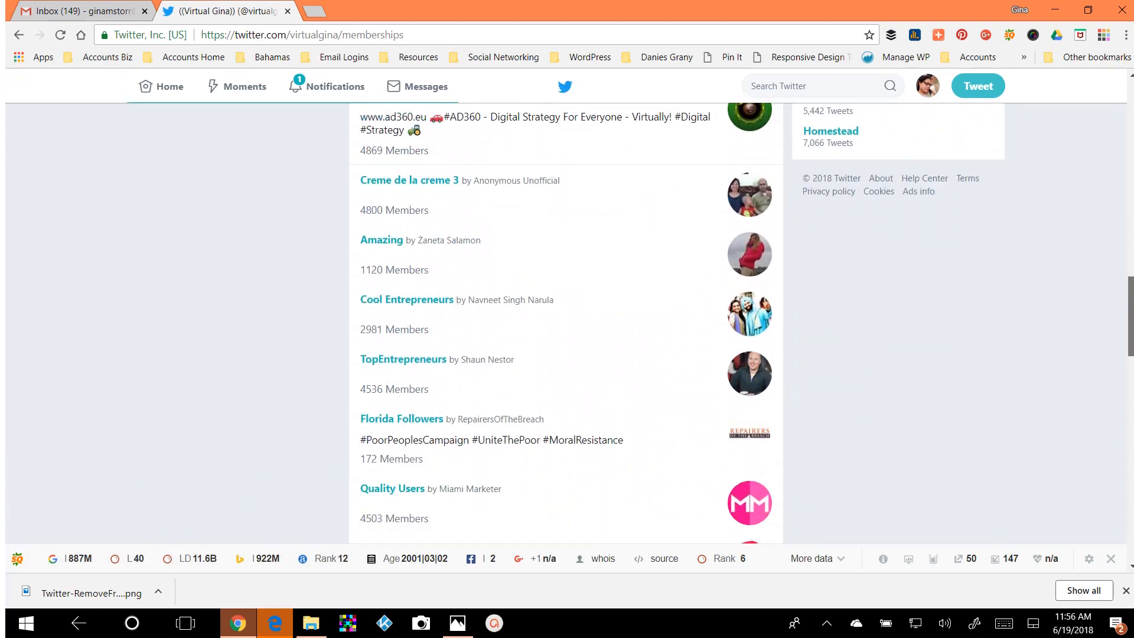
pyautogui.scroll(-3)
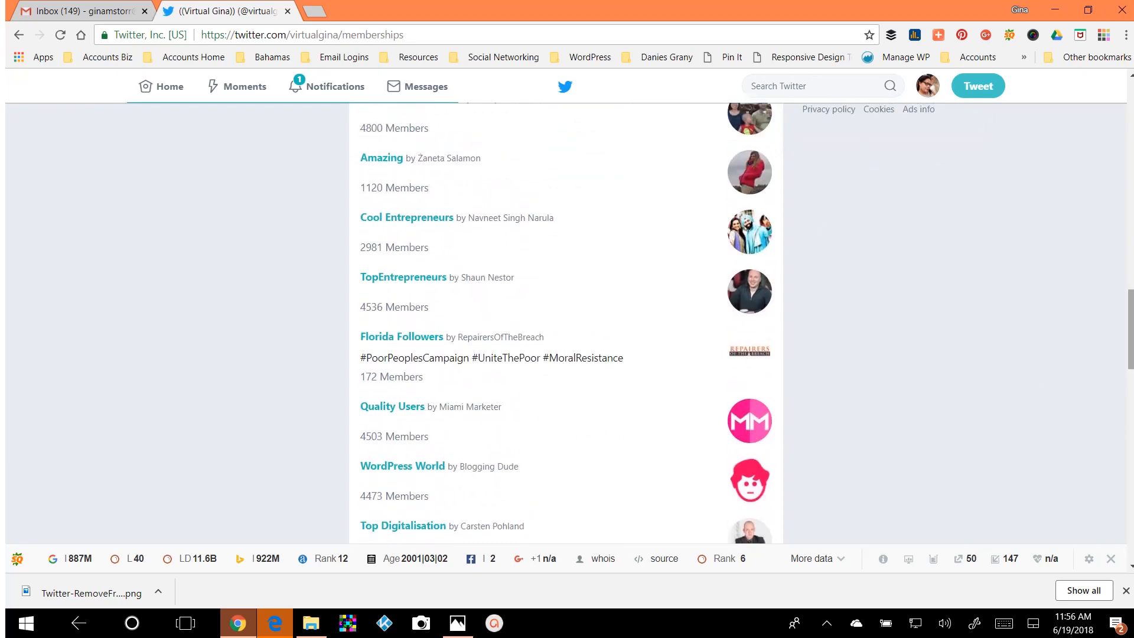
pyautogui.scroll(-3)
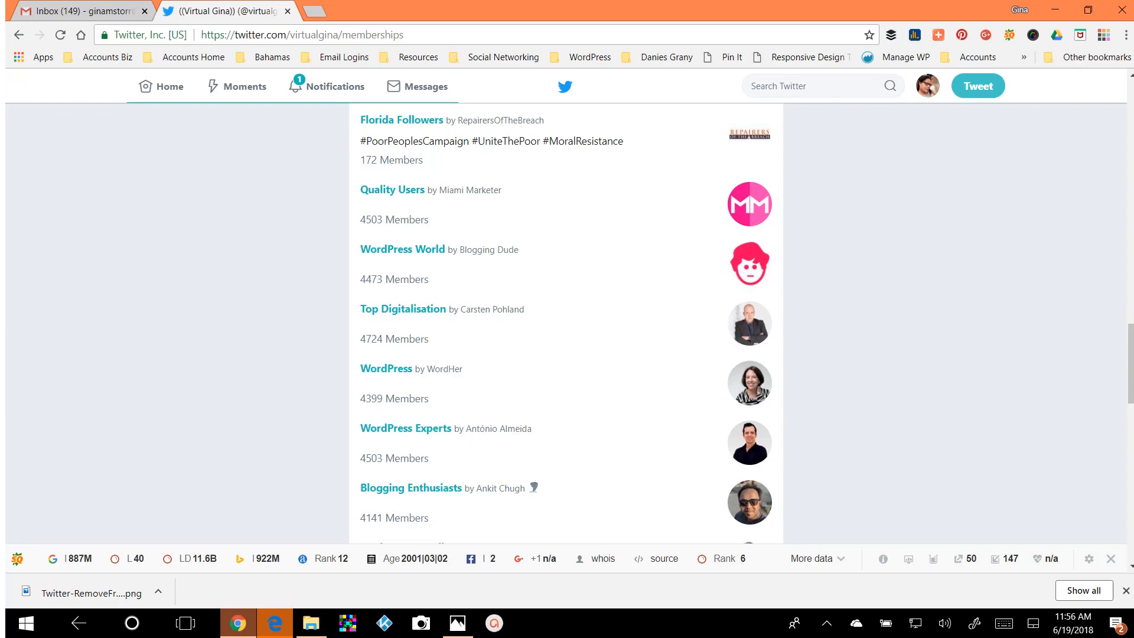
pyautogui.scroll(-3)
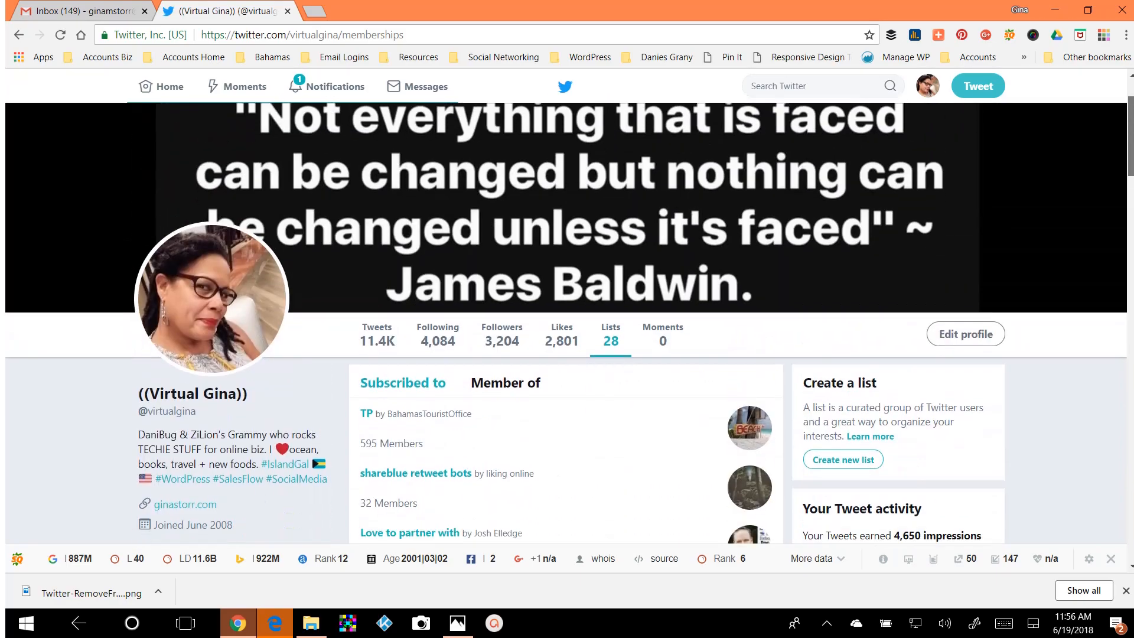
pyautogui.scroll(-3)
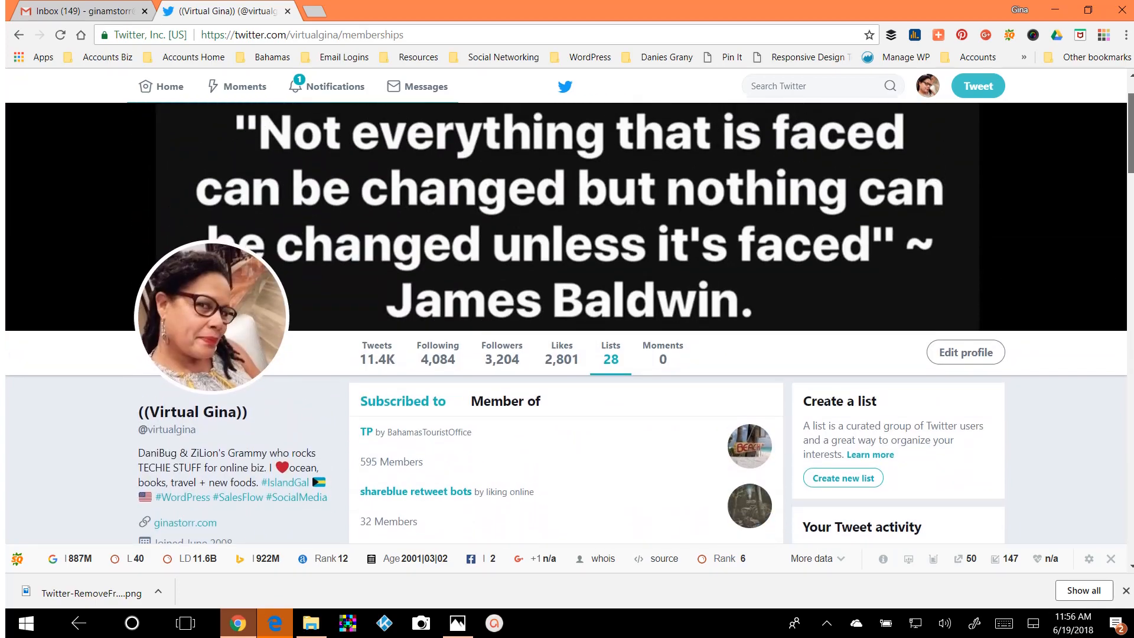
pyautogui.scroll(-3)
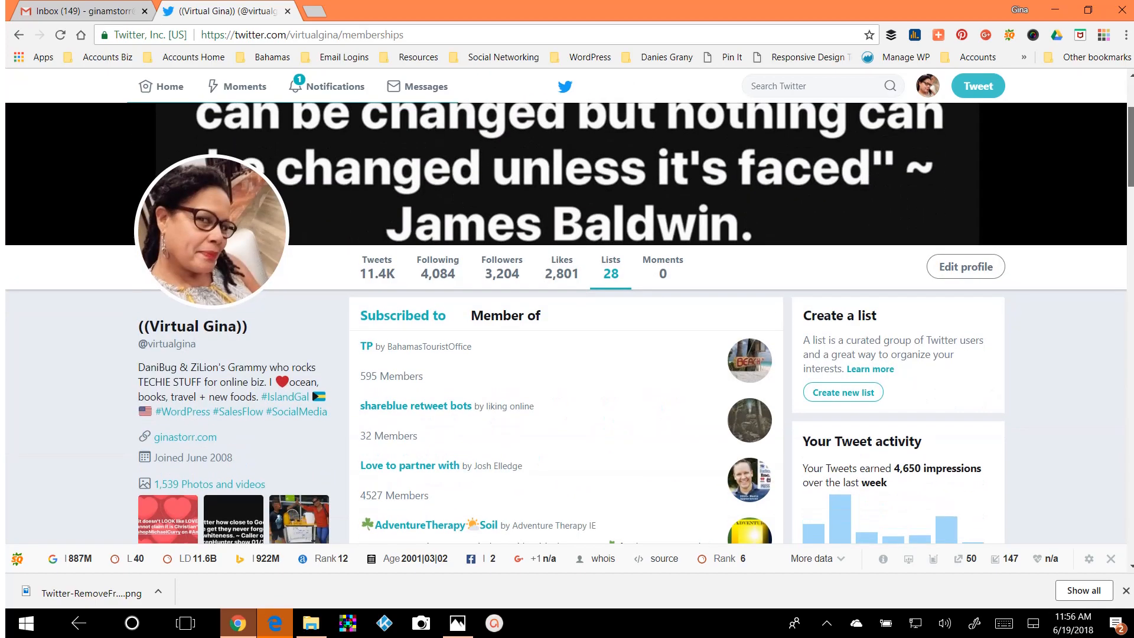